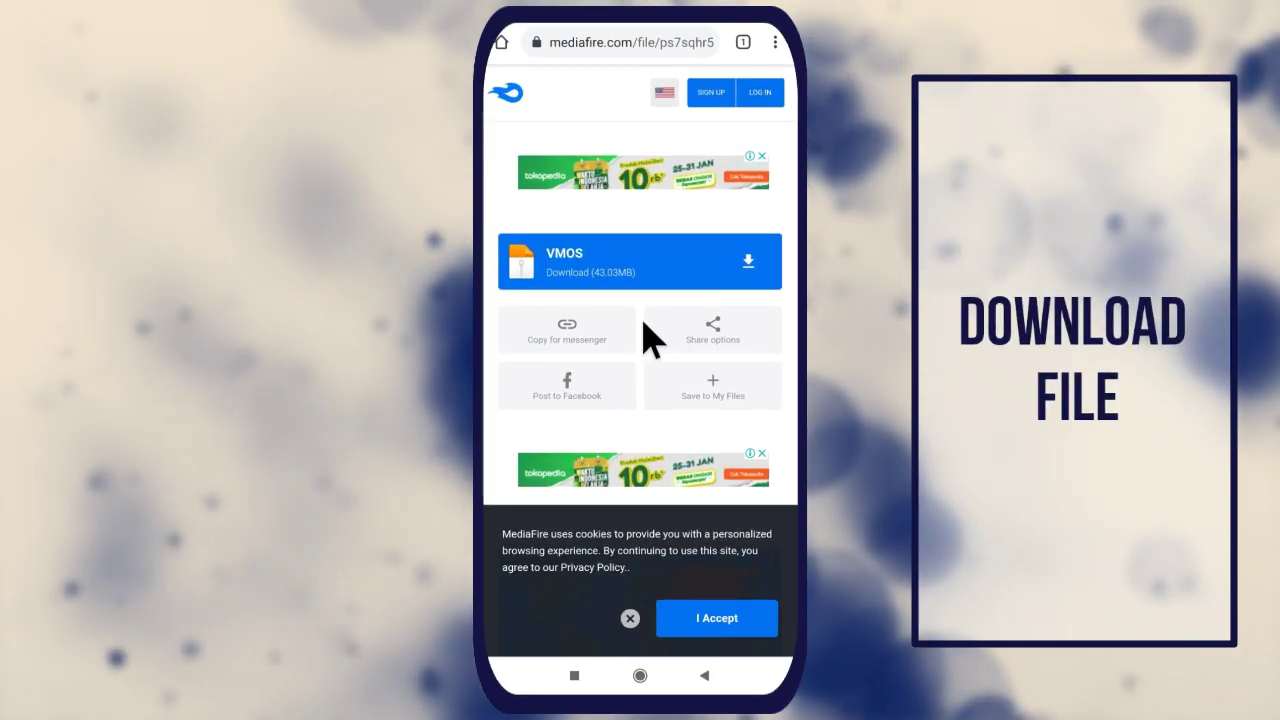
Download the 43.03MB VMOS file from the MediaFire page in Chrome
click(639, 261)
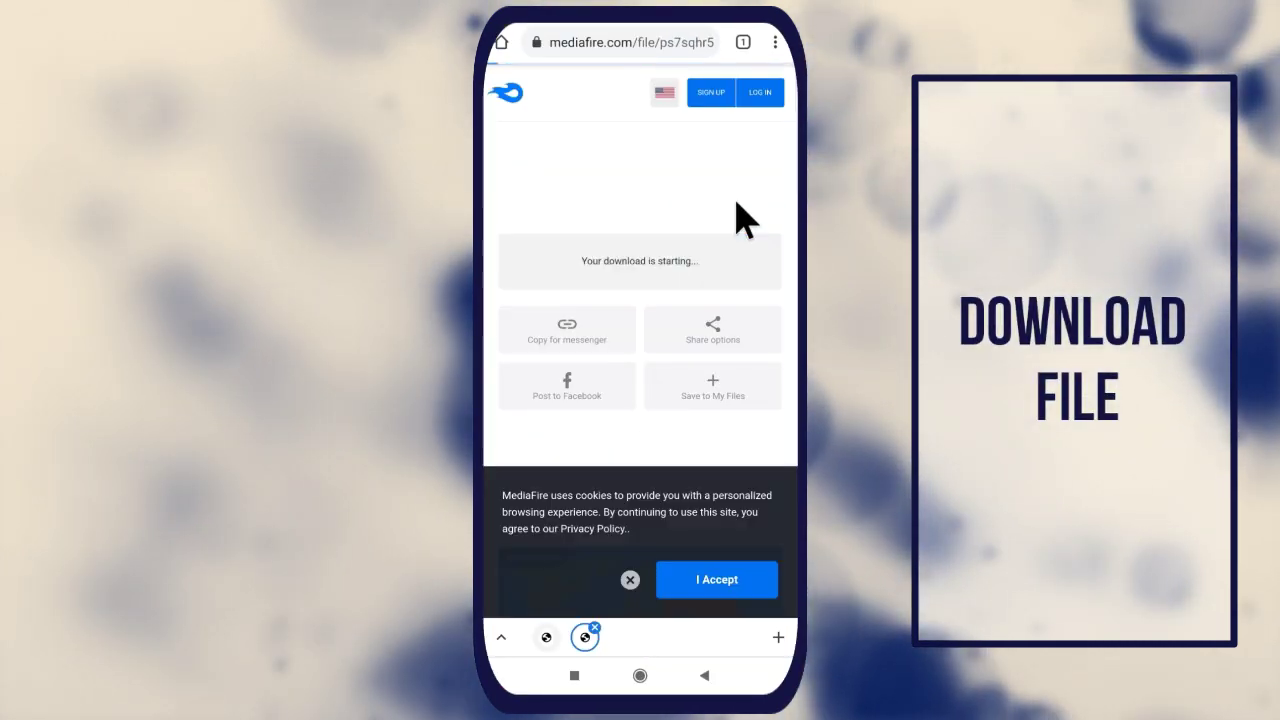
click(716, 579)
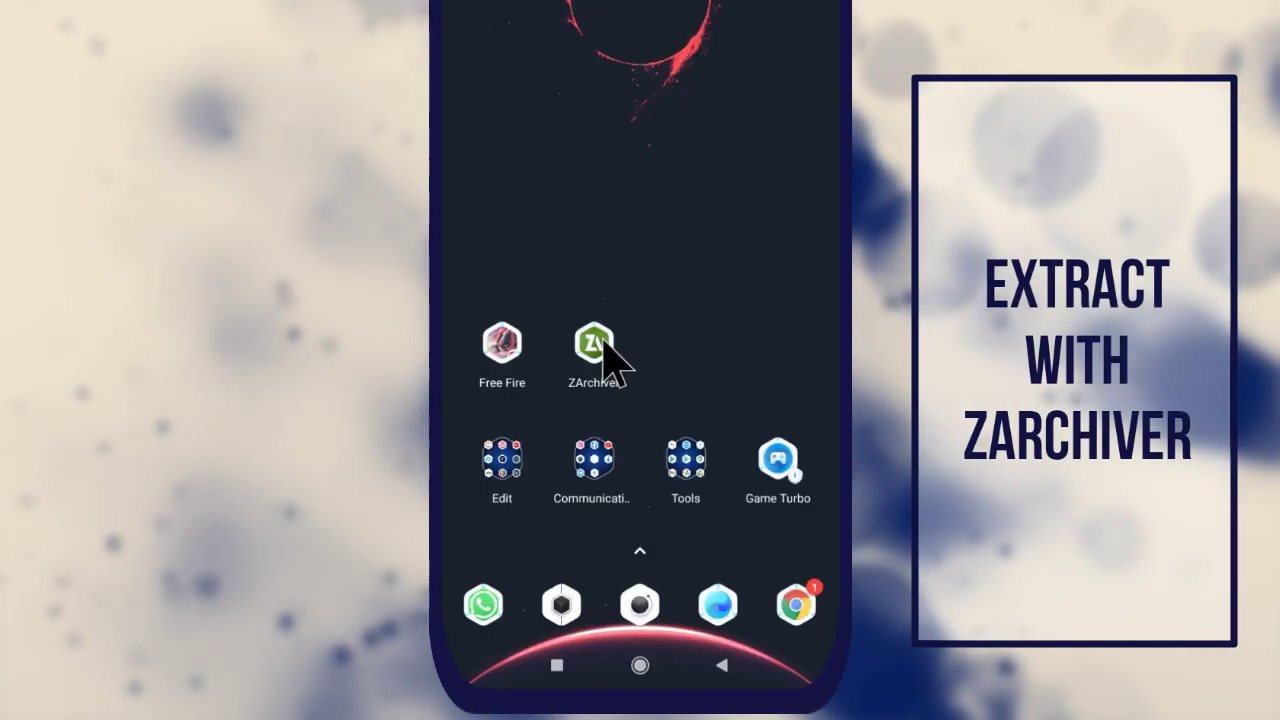
Extract VMOS.zip in ZArchiver and choose Install on the extracted VMOS Pro apk
click(597, 345)
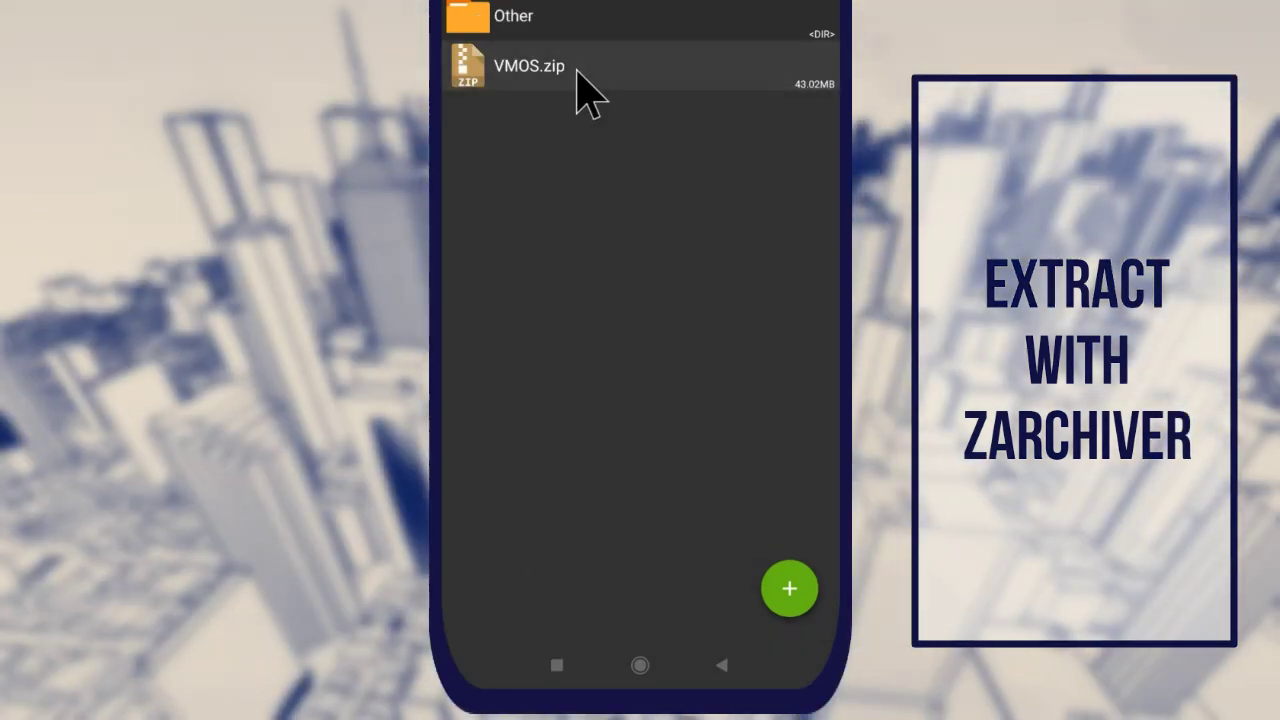
click(528, 66)
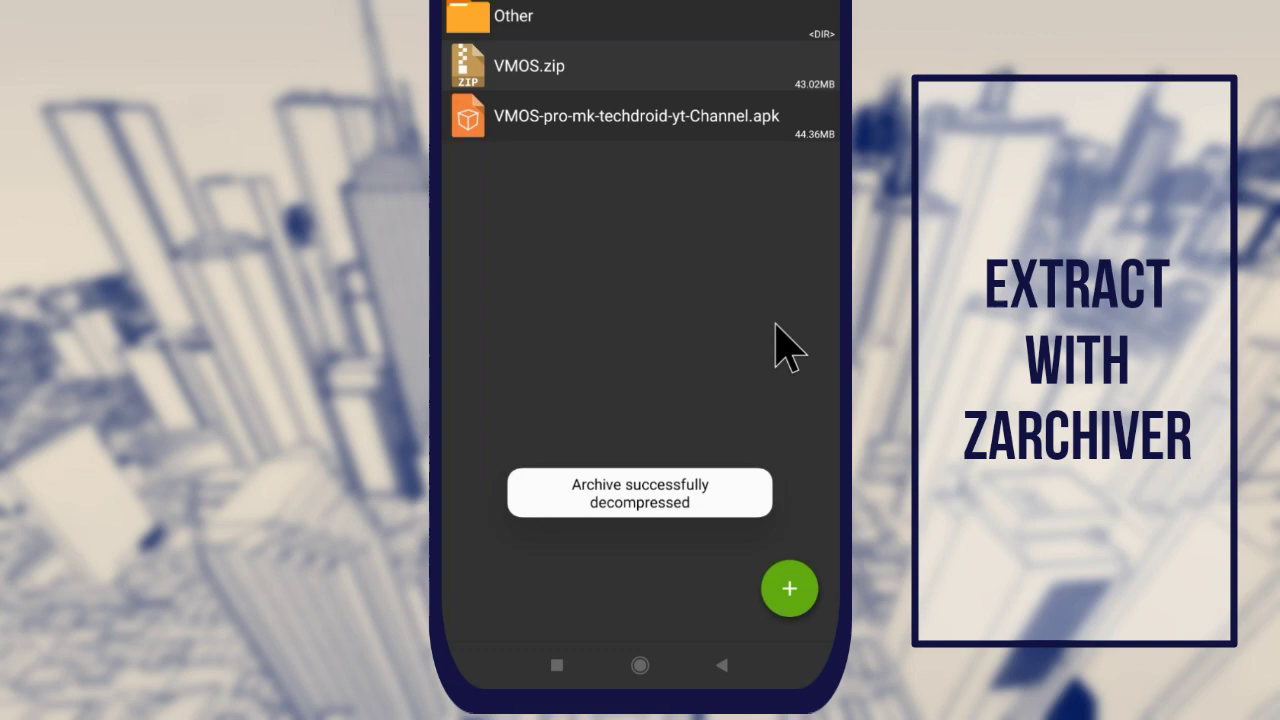
click(635, 116)
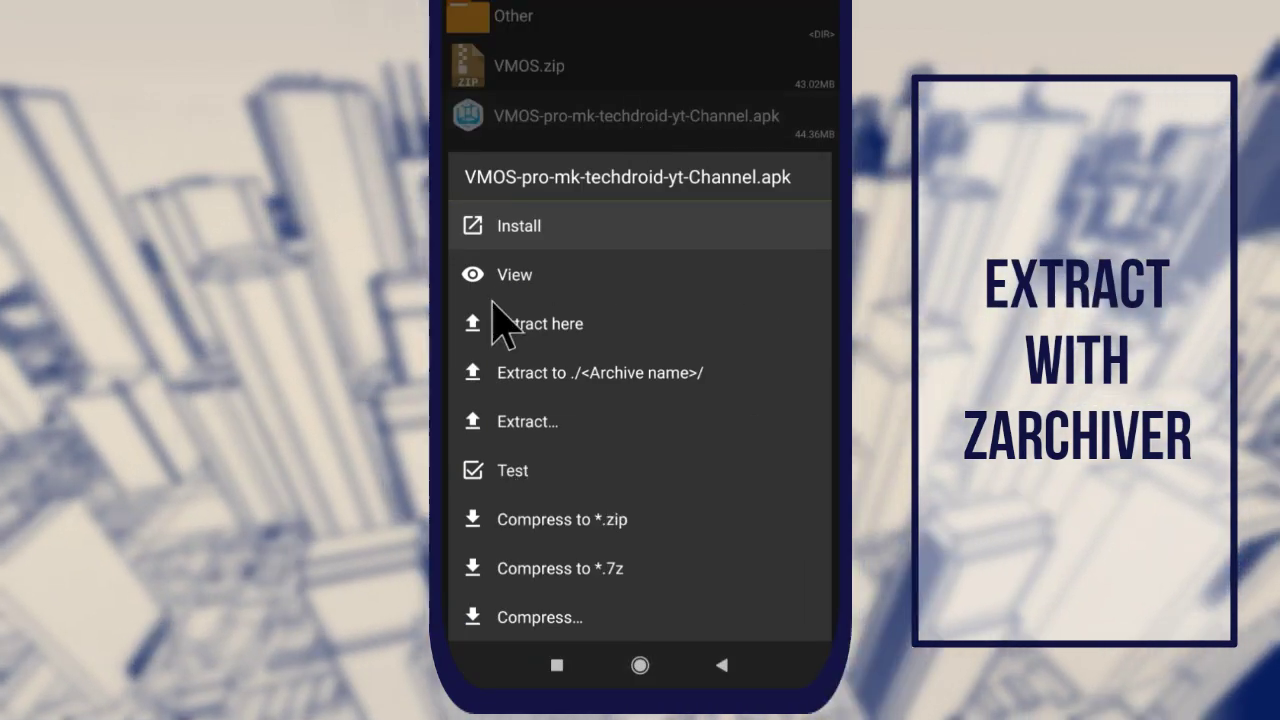
click(518, 225)
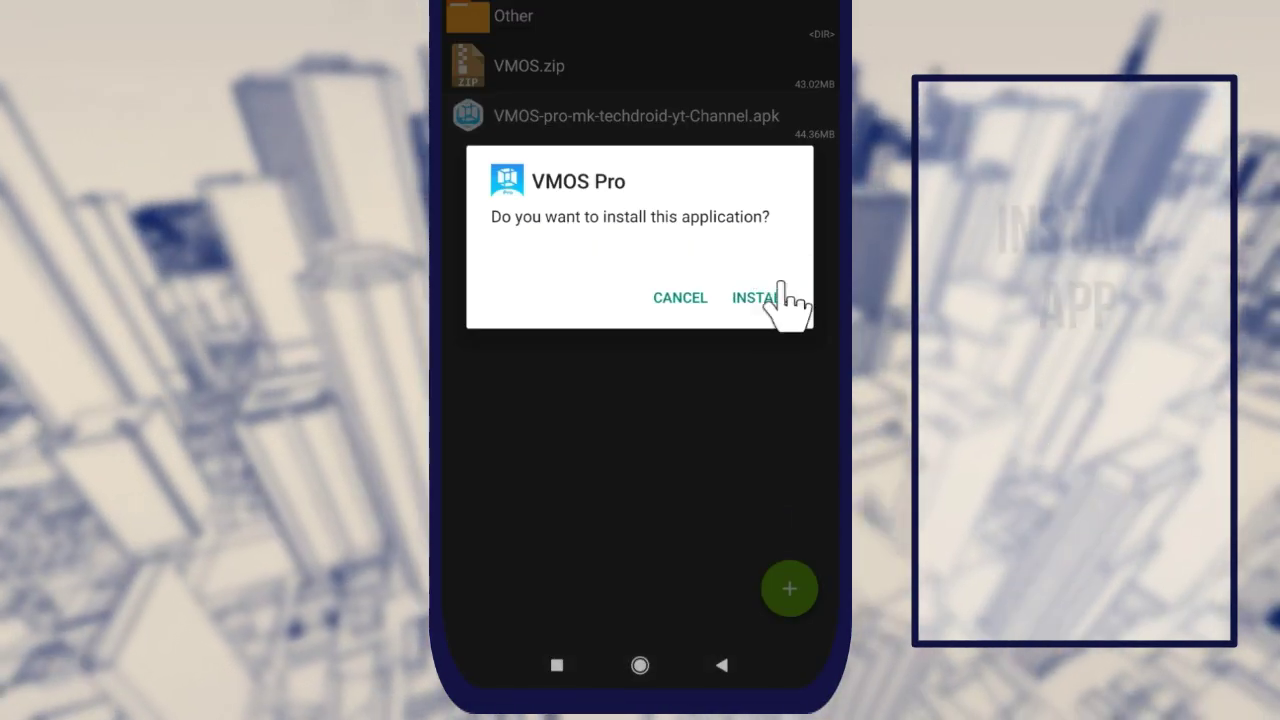
Install and open VMOS Pro, then confirm the Terms of Service and Privacy Policy
click(758, 297)
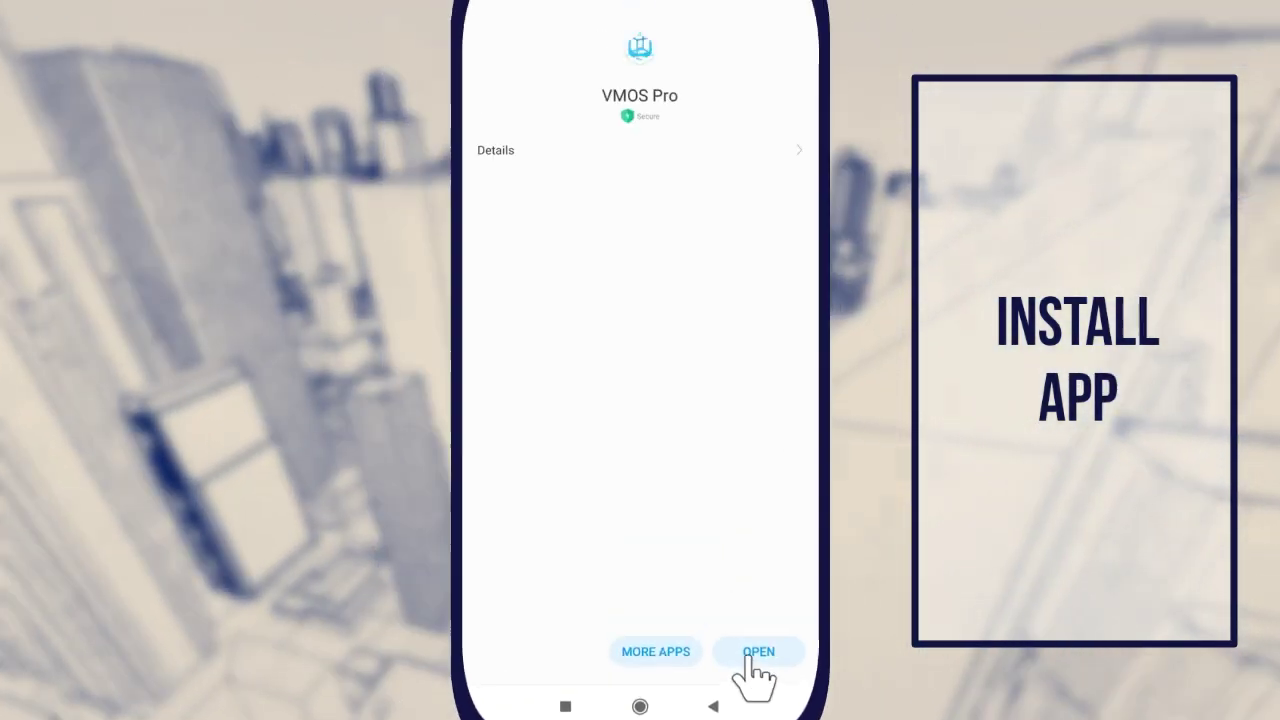
click(758, 651)
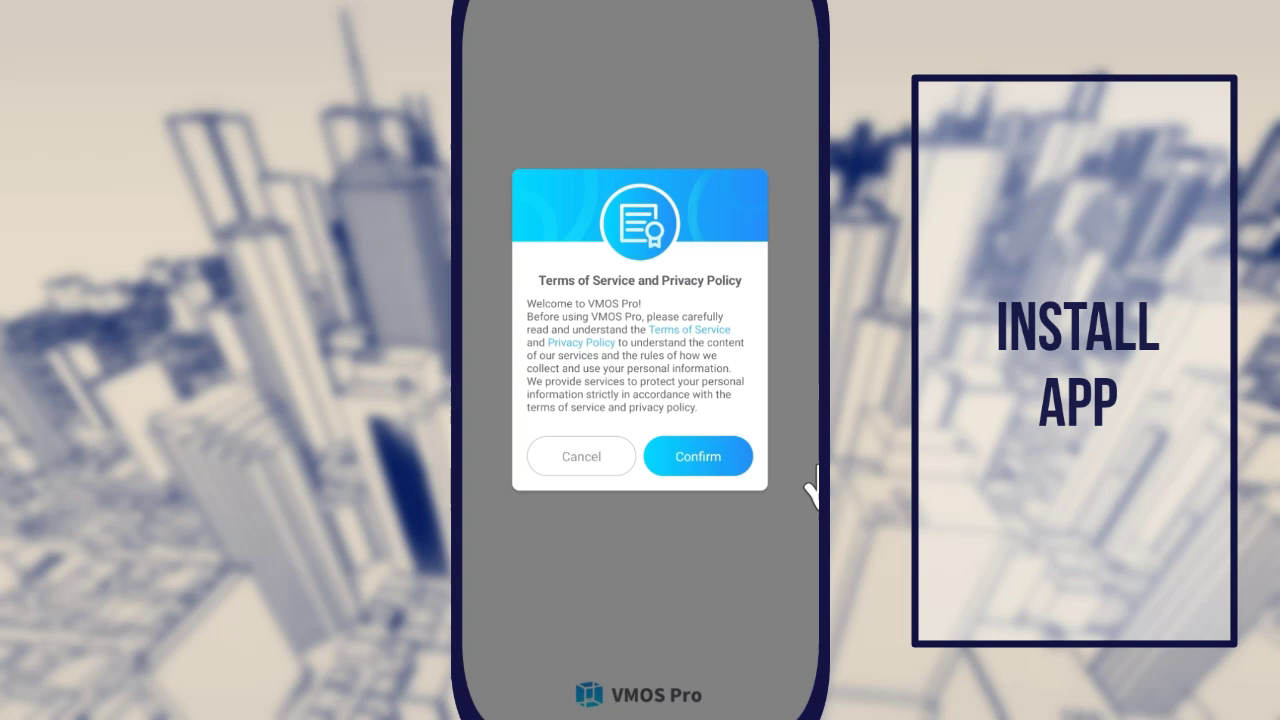
click(697, 456)
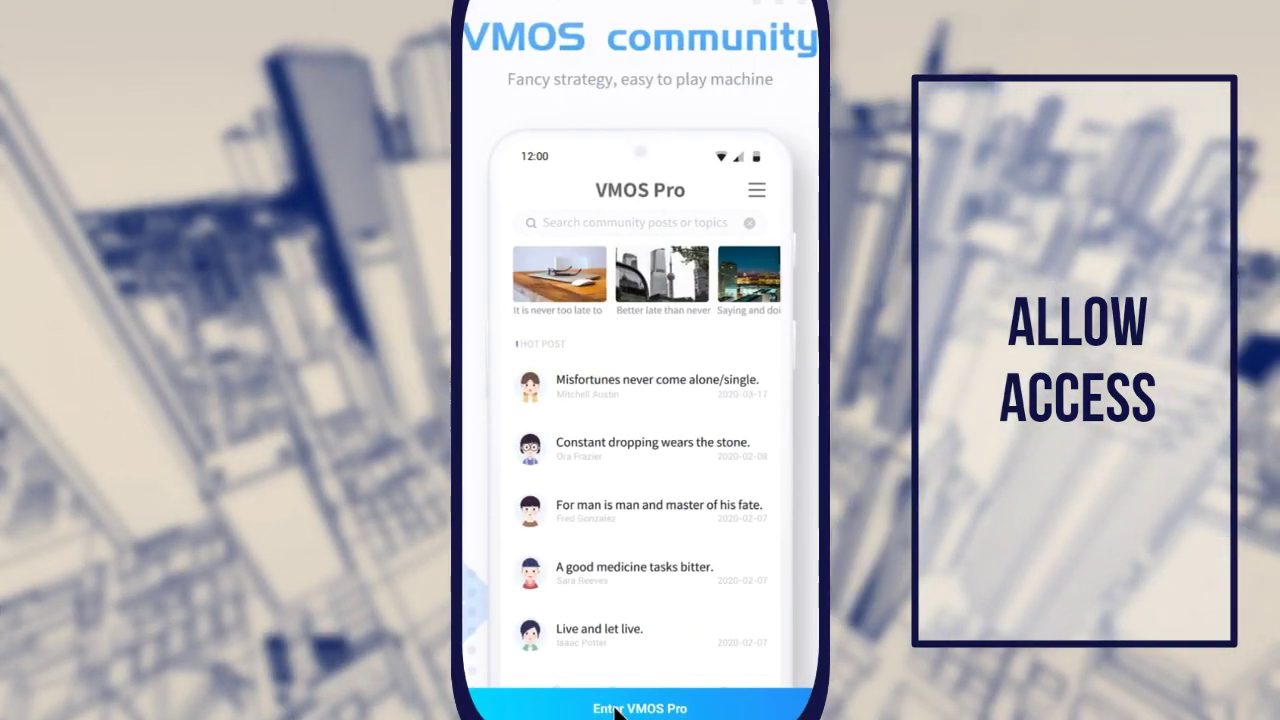
Enter VMOS Pro and authorize all permissions: location all the time, plus photos, media and files
click(639, 707)
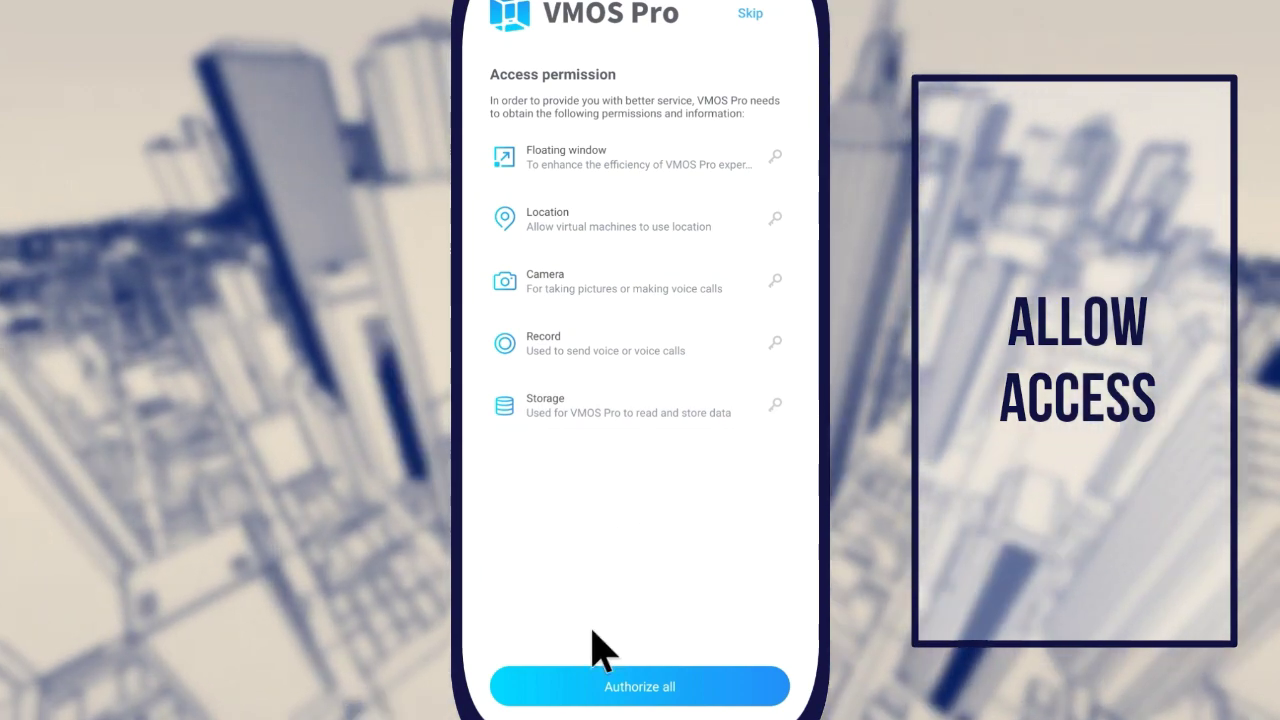
click(640, 686)
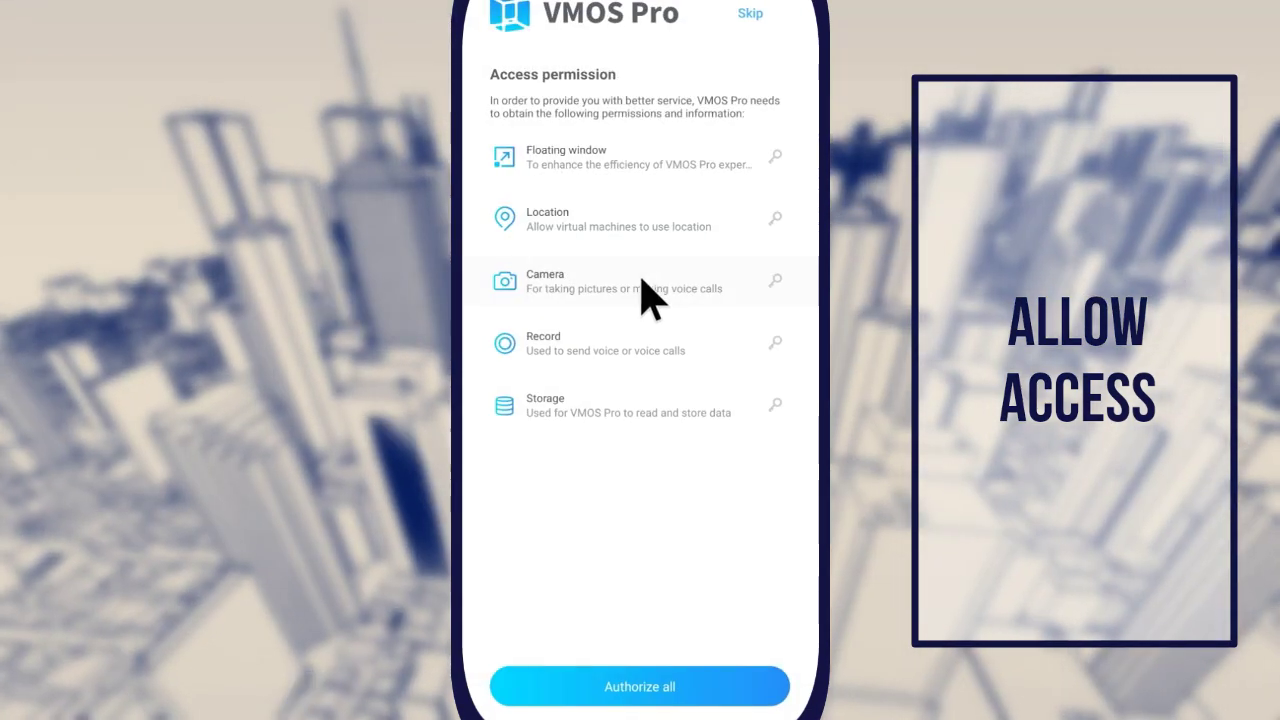
click(639, 686)
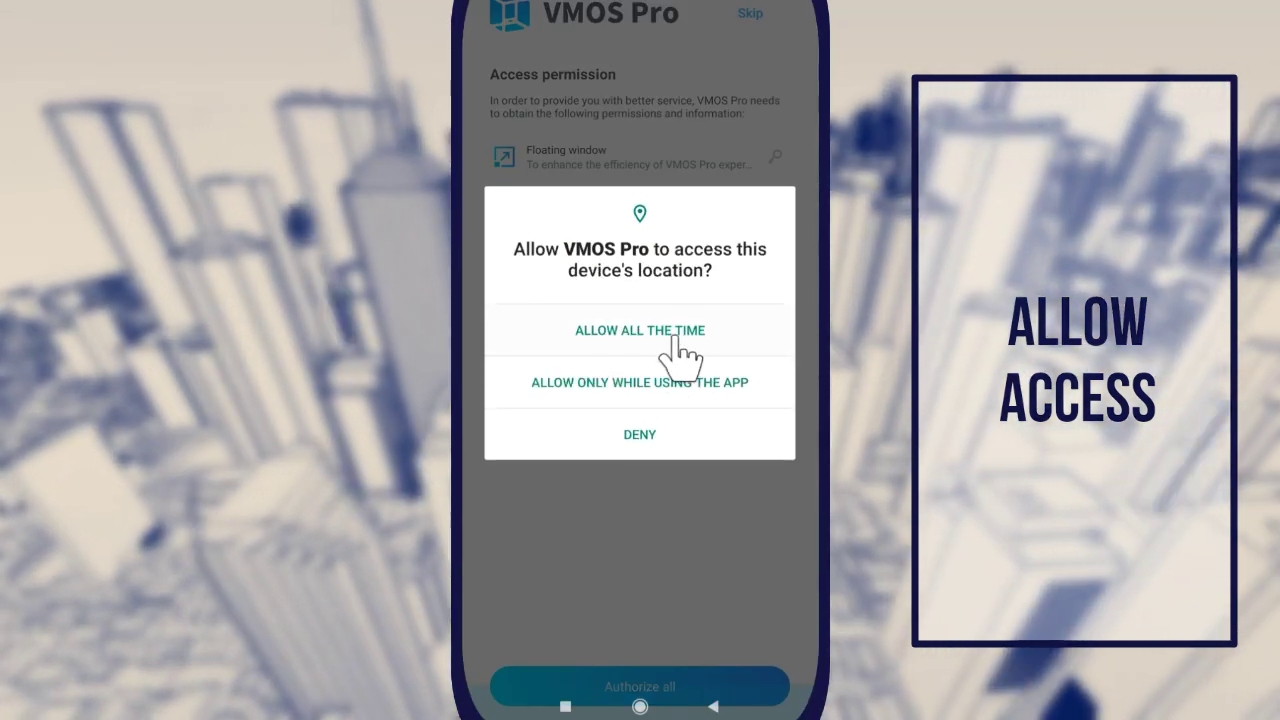
click(639, 330)
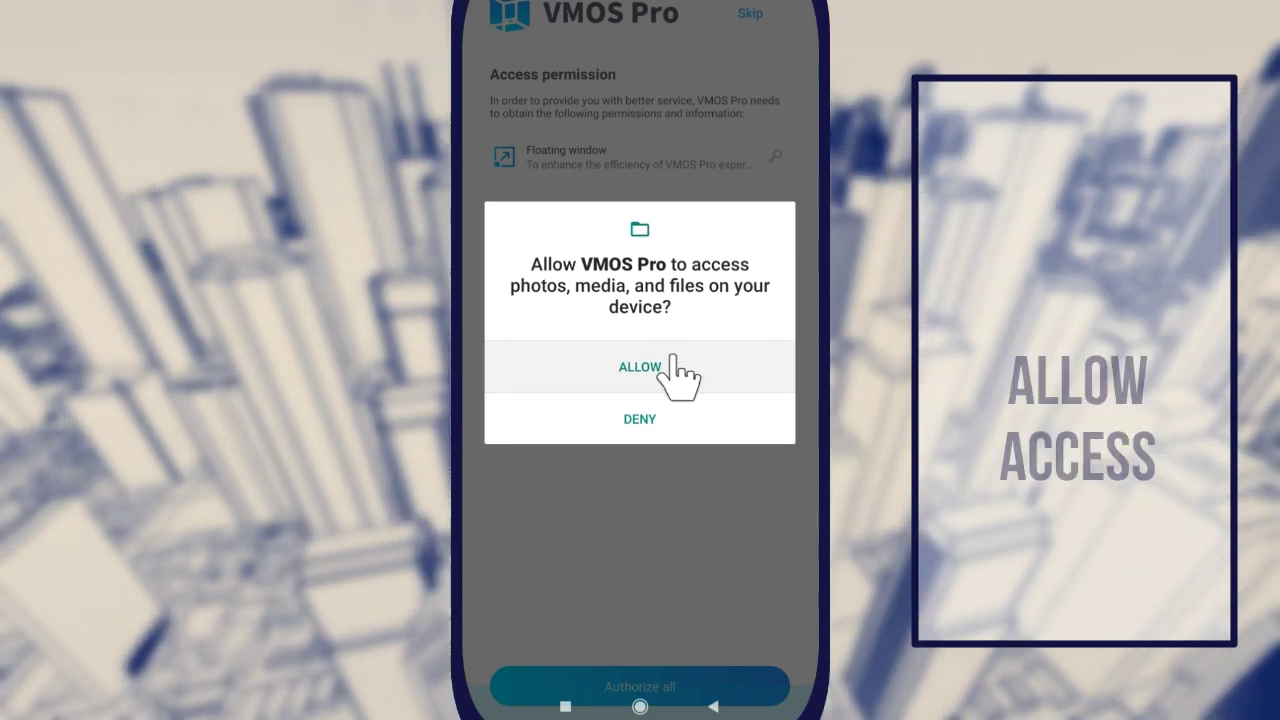
click(639, 366)
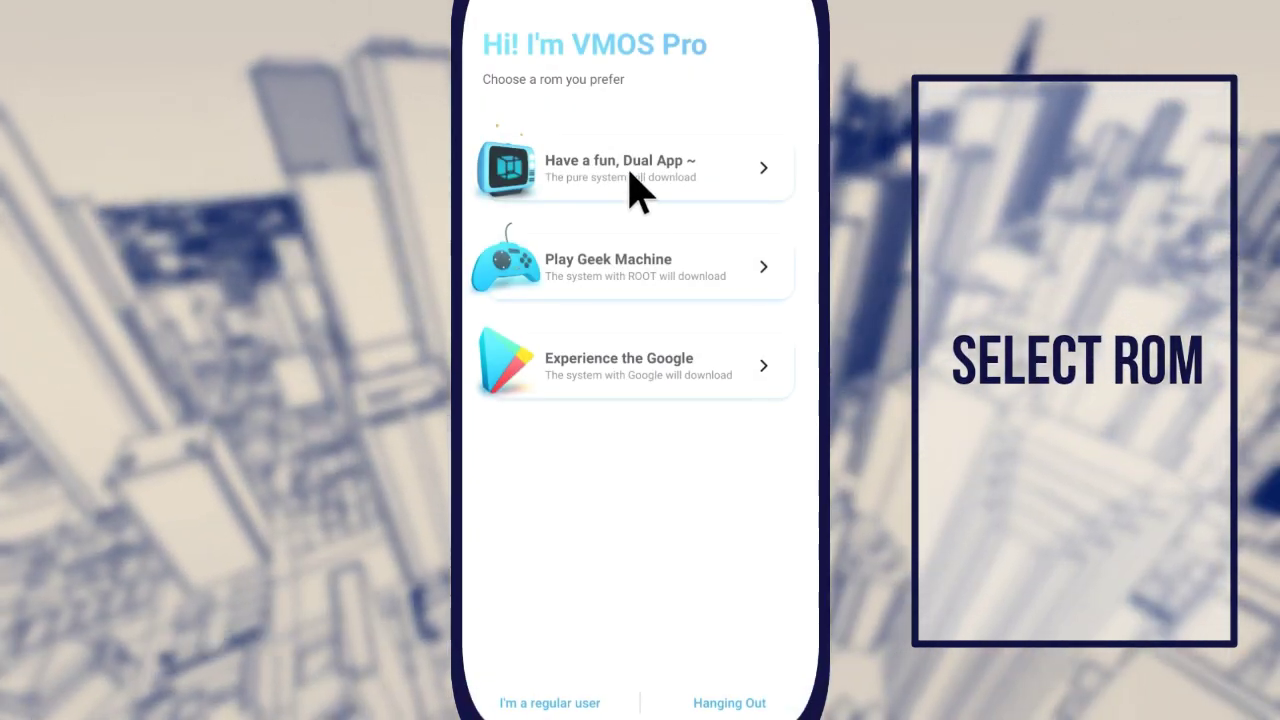
Download the ROM 7.1 Dual (32Bit) system and open the virtual machine's Settings
scroll(down, 3)
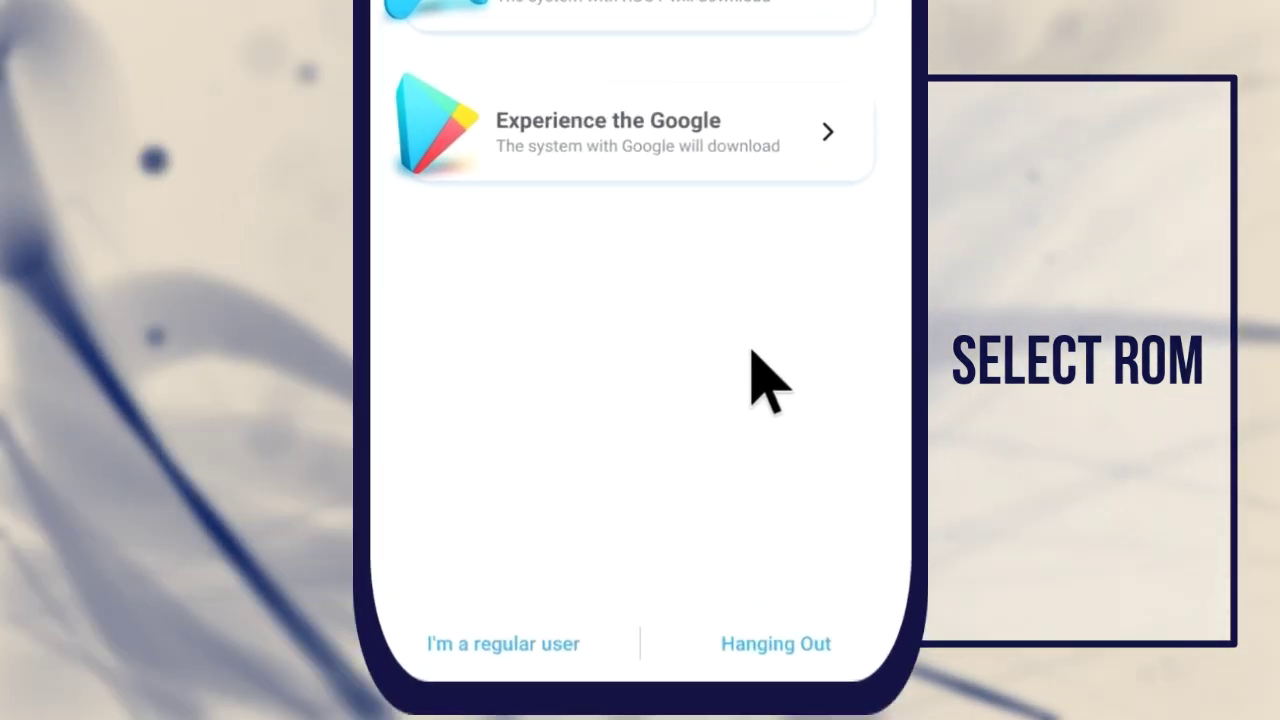
mouse_move(560, 645)
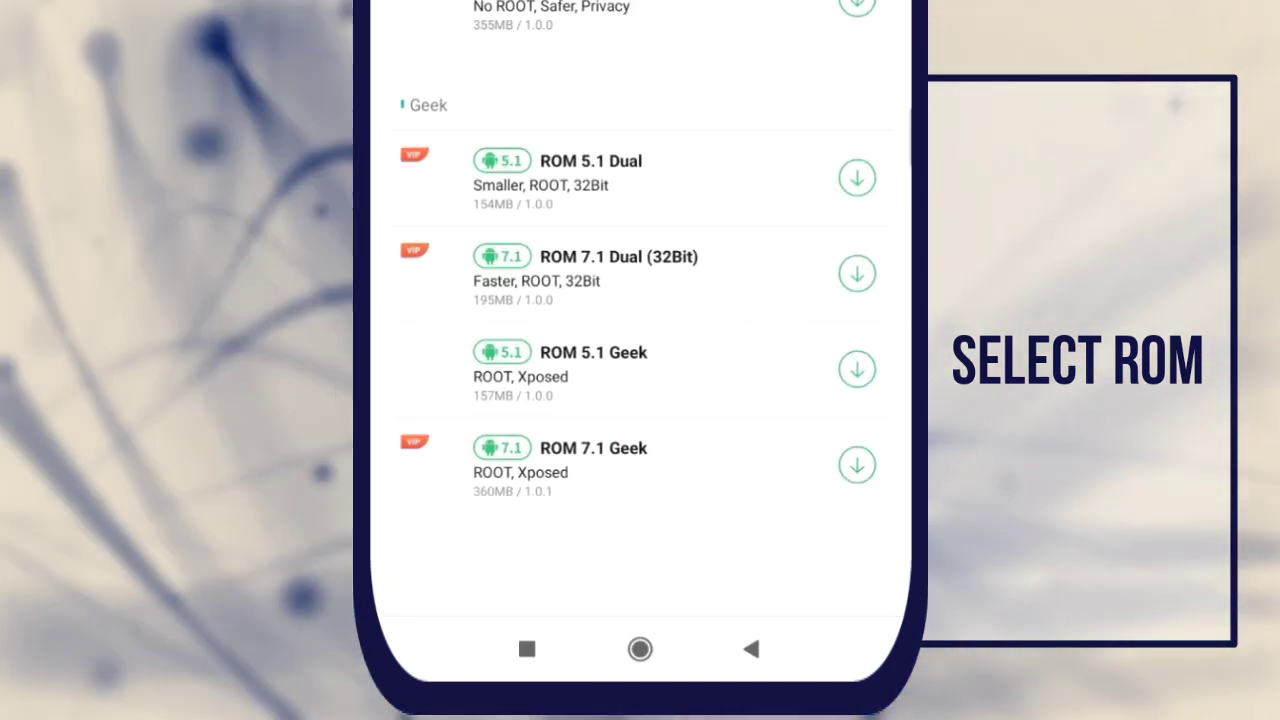
click(856, 273)
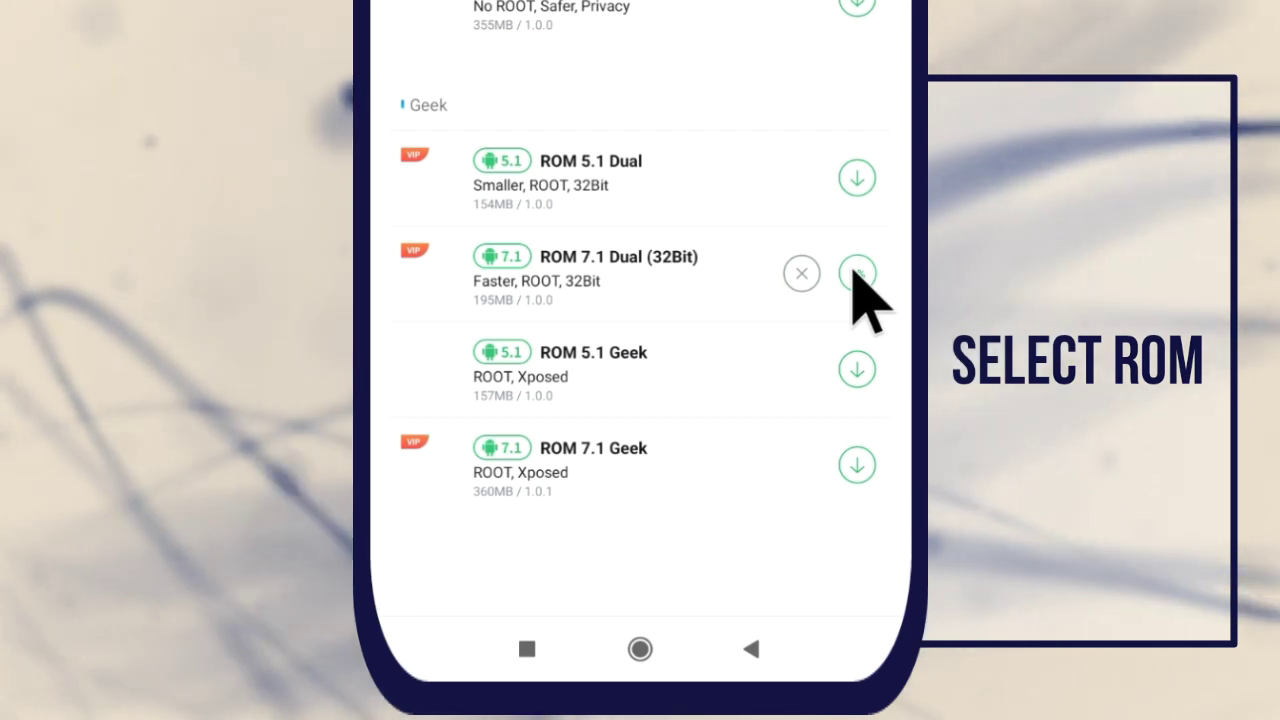
click(857, 273)
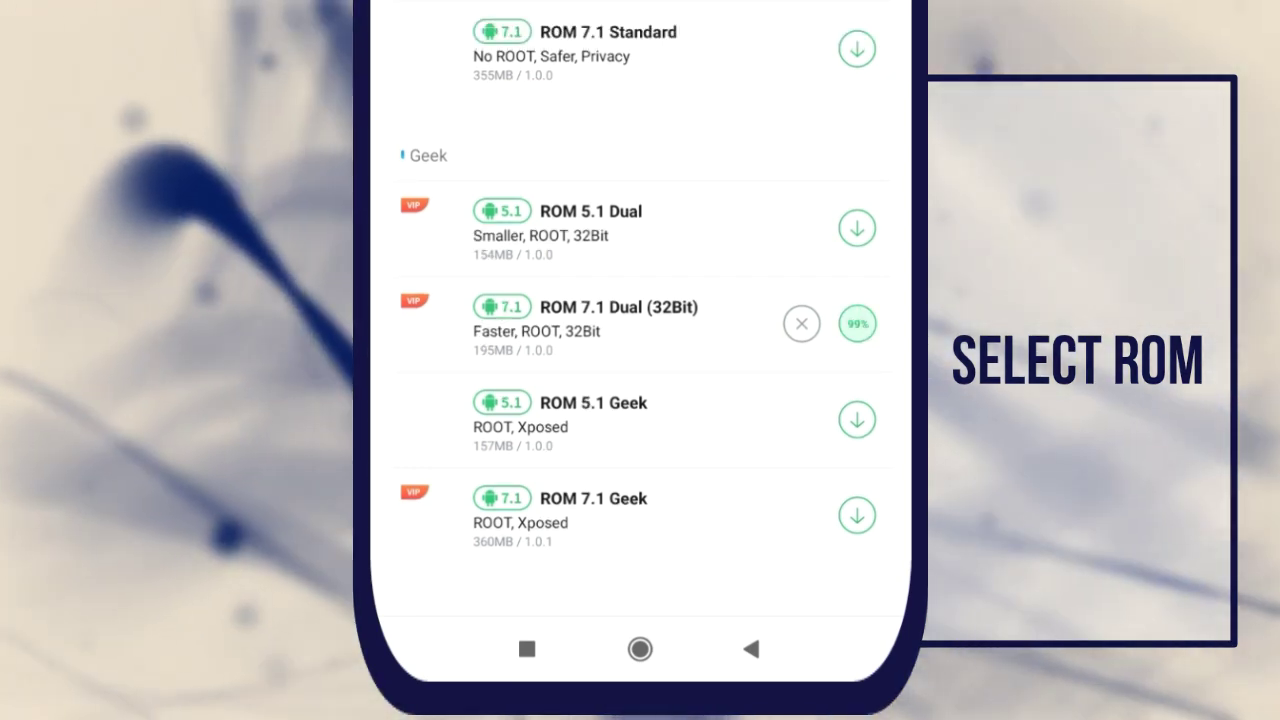
scroll(up, 3)
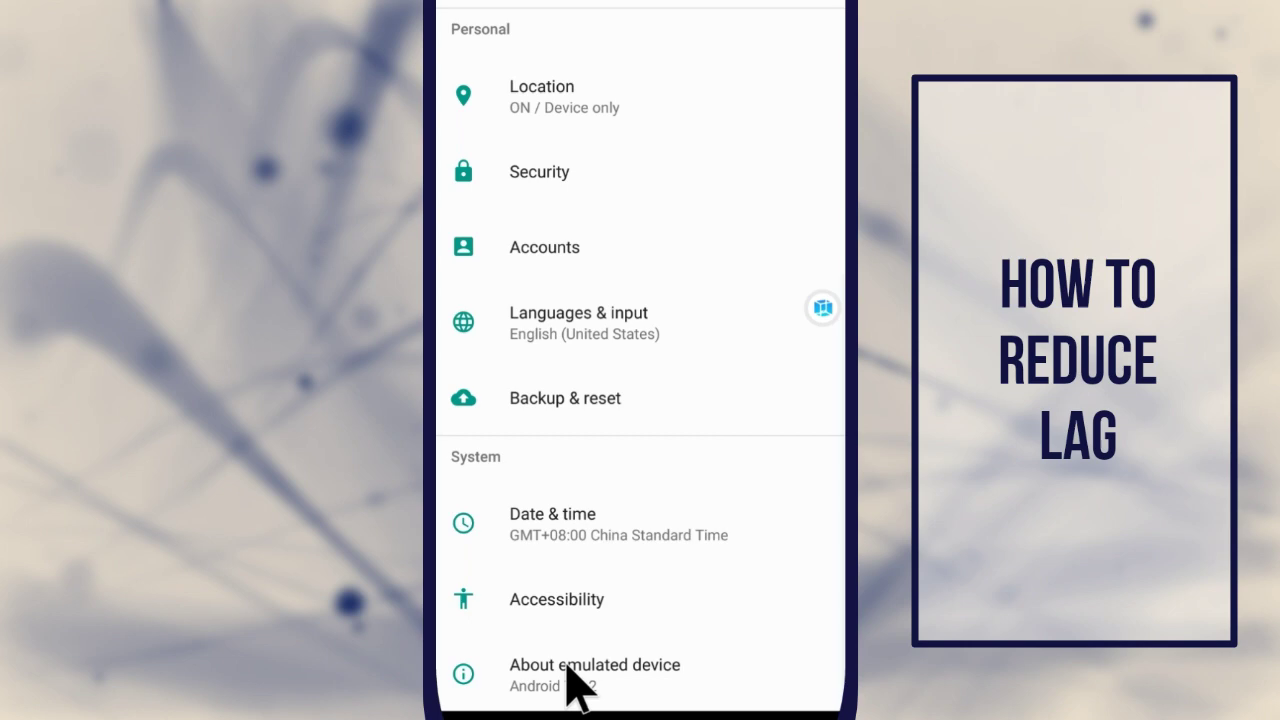
Tap Build number in About phone to enable Developer options, dismissing the full-screen tip
click(595, 665)
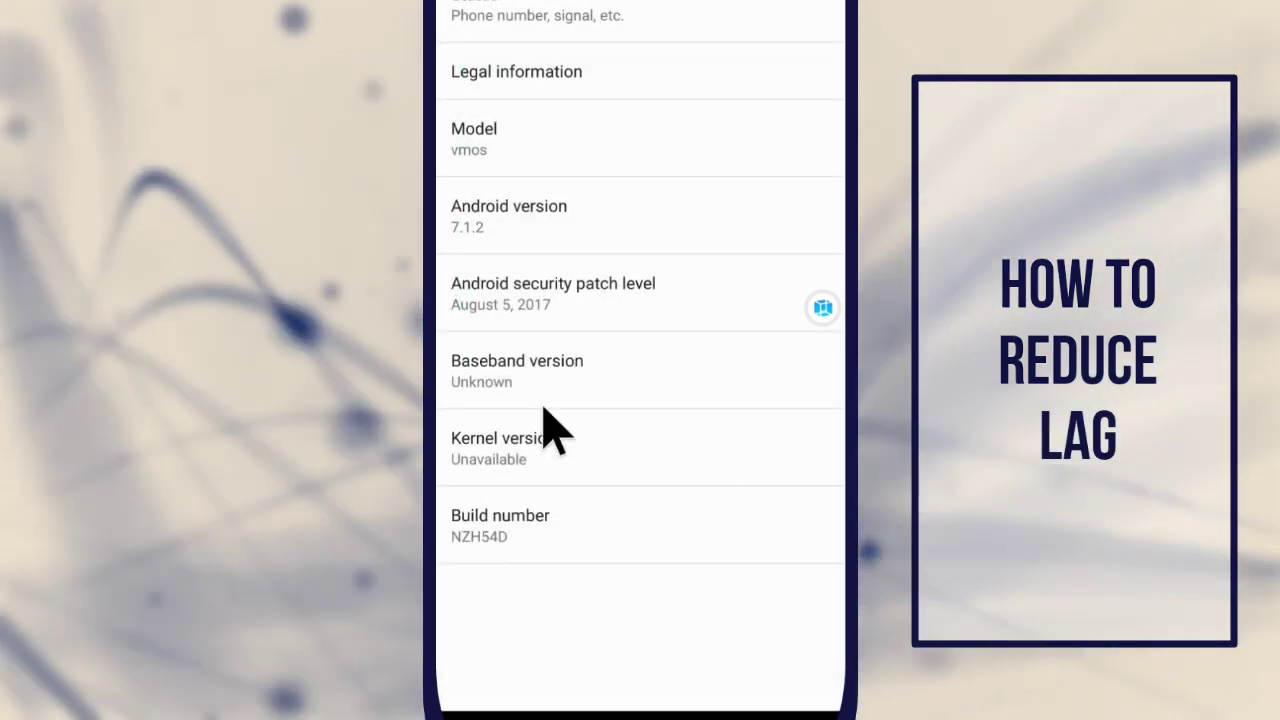
mouse_move(645, 560)
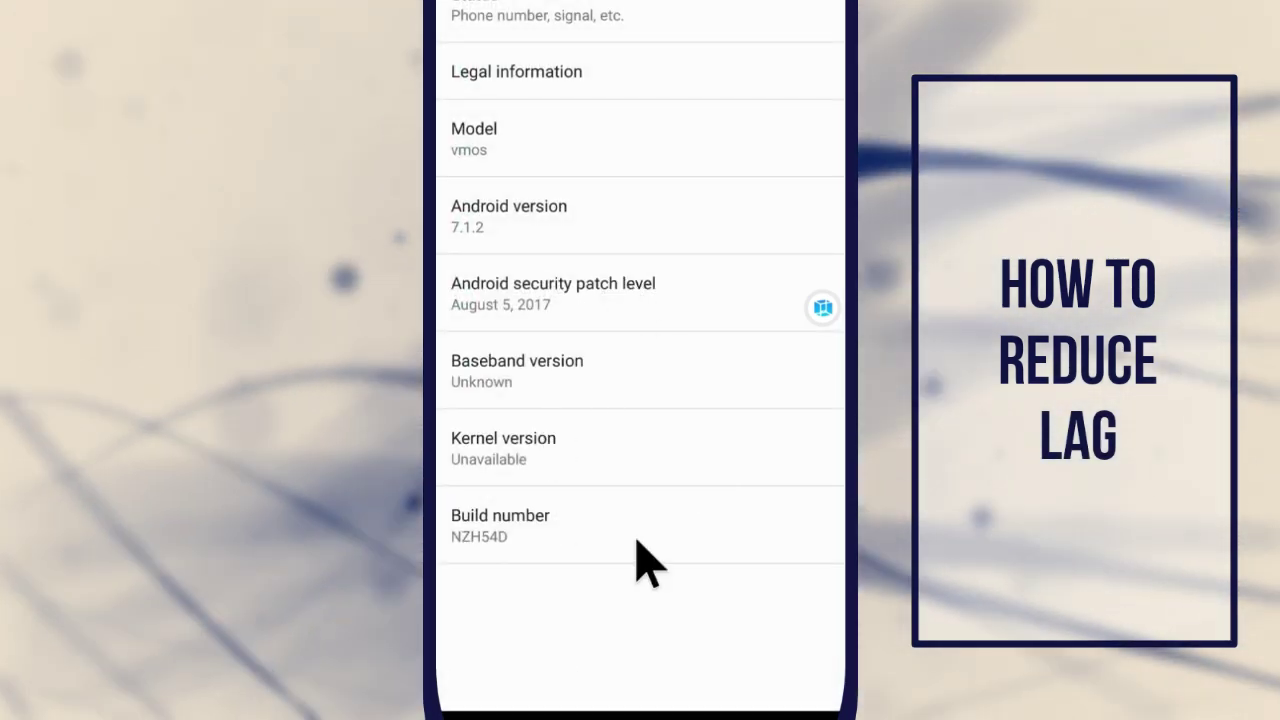
click(500, 525)
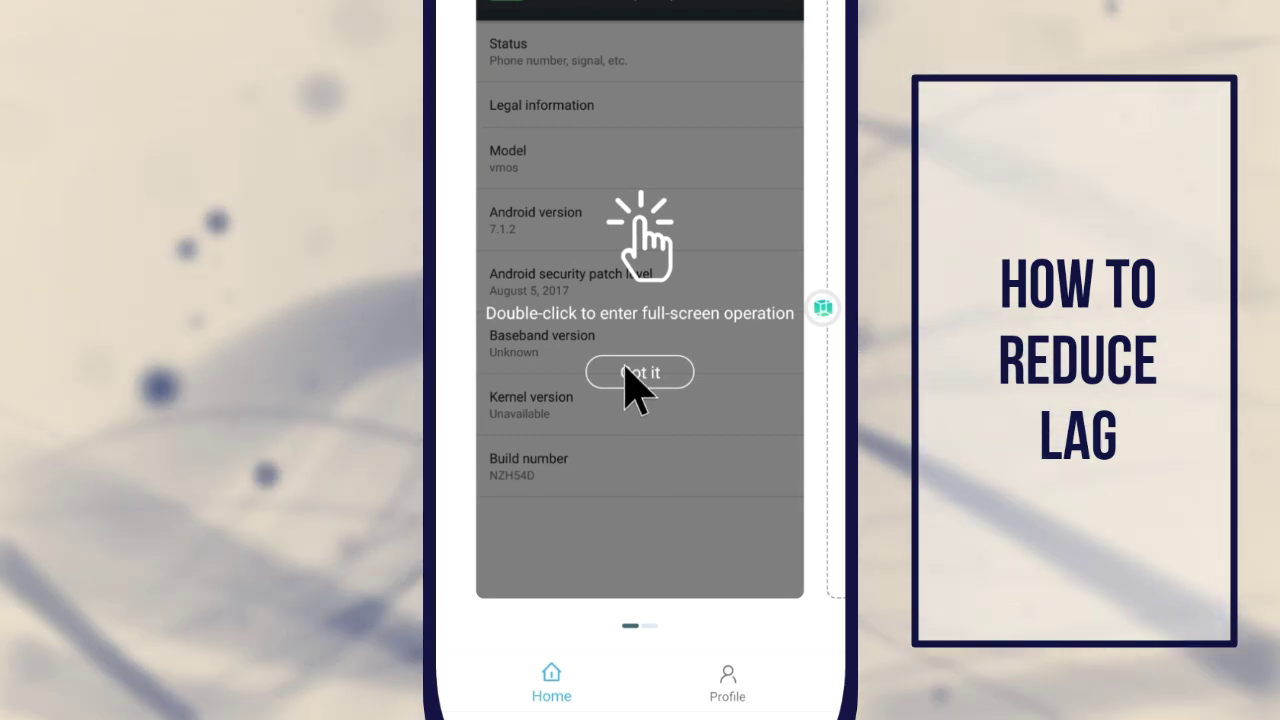
click(639, 372)
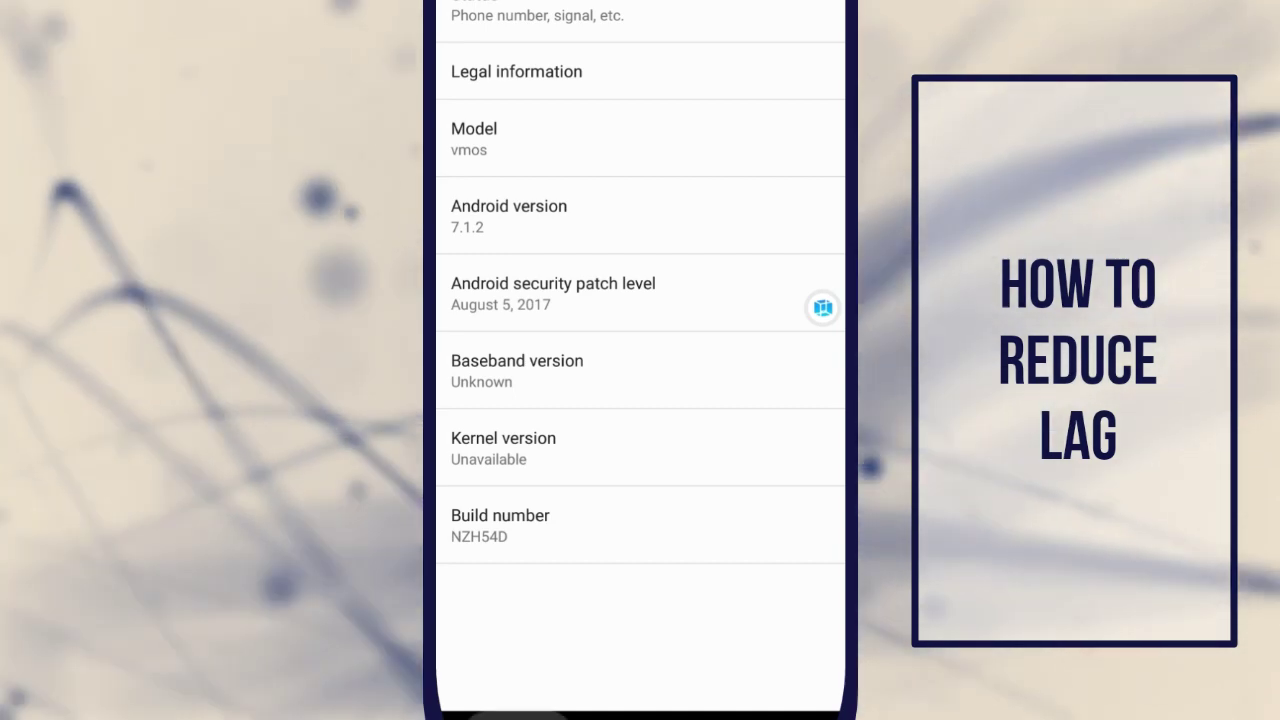
Set window, transition and animator duration scales to .5x and turn on Force GPU rendering
scroll(up, 3)
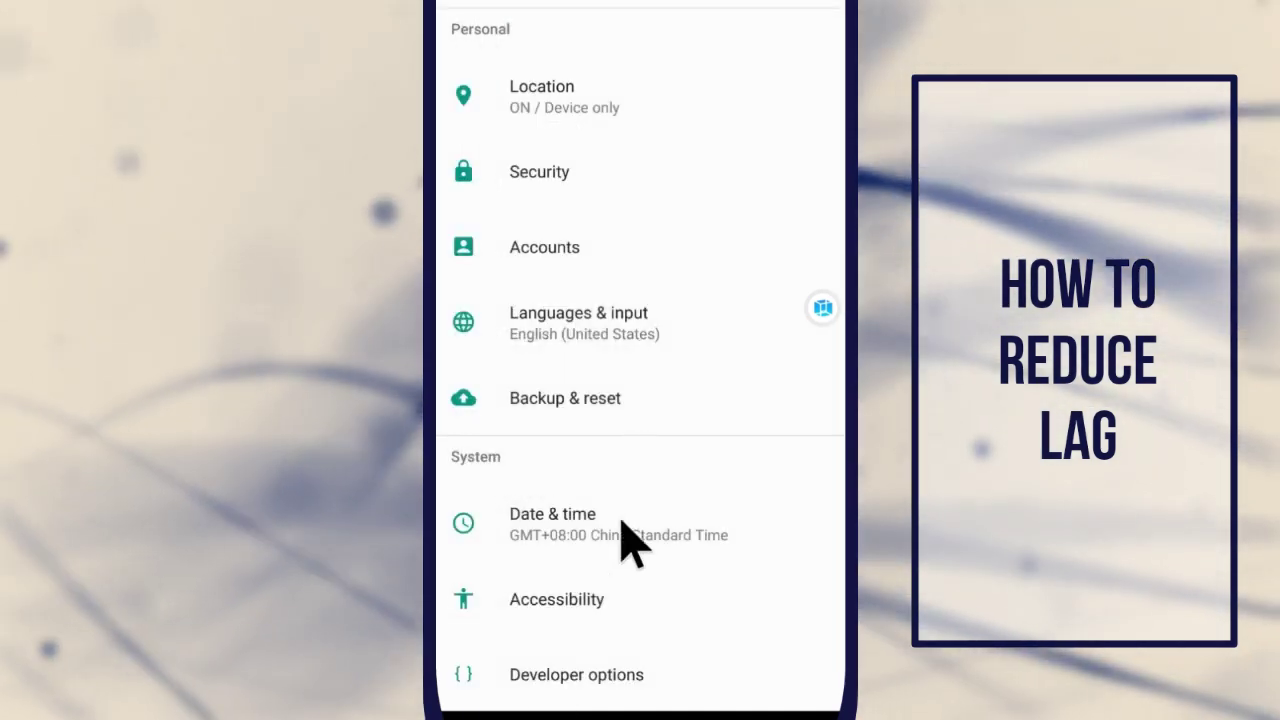
scroll(up, 3)
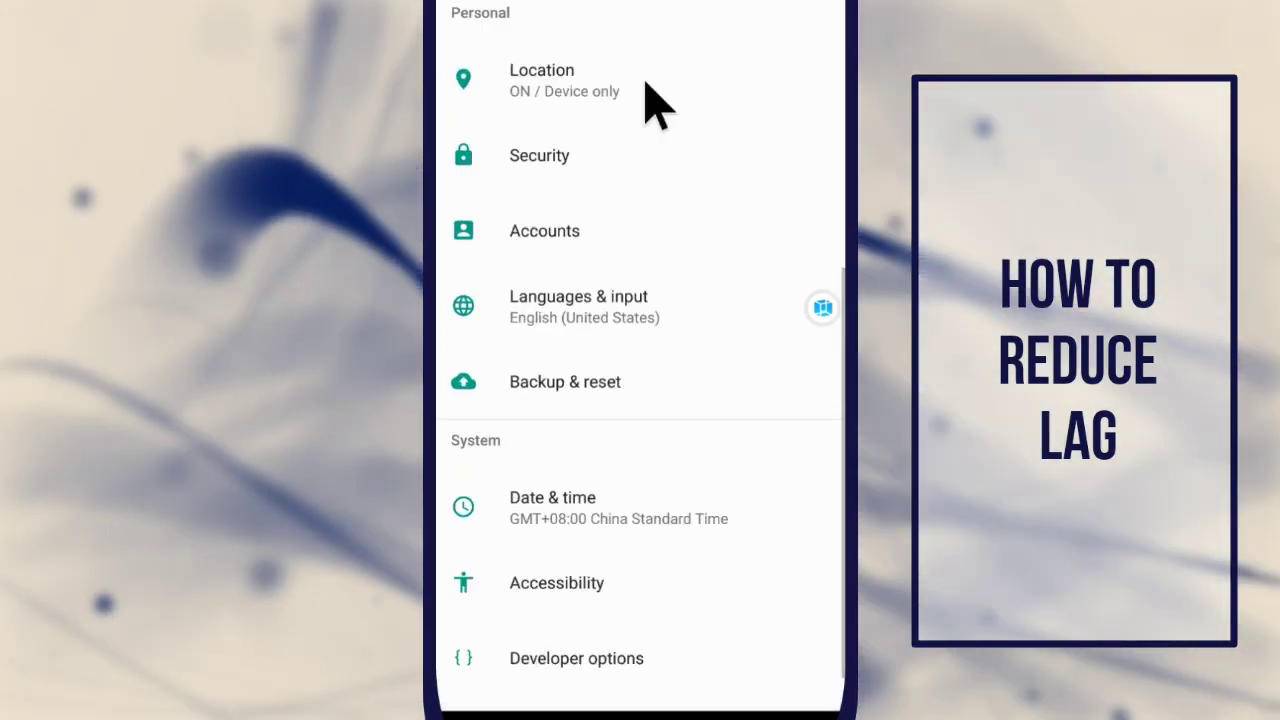
scroll(down, 3)
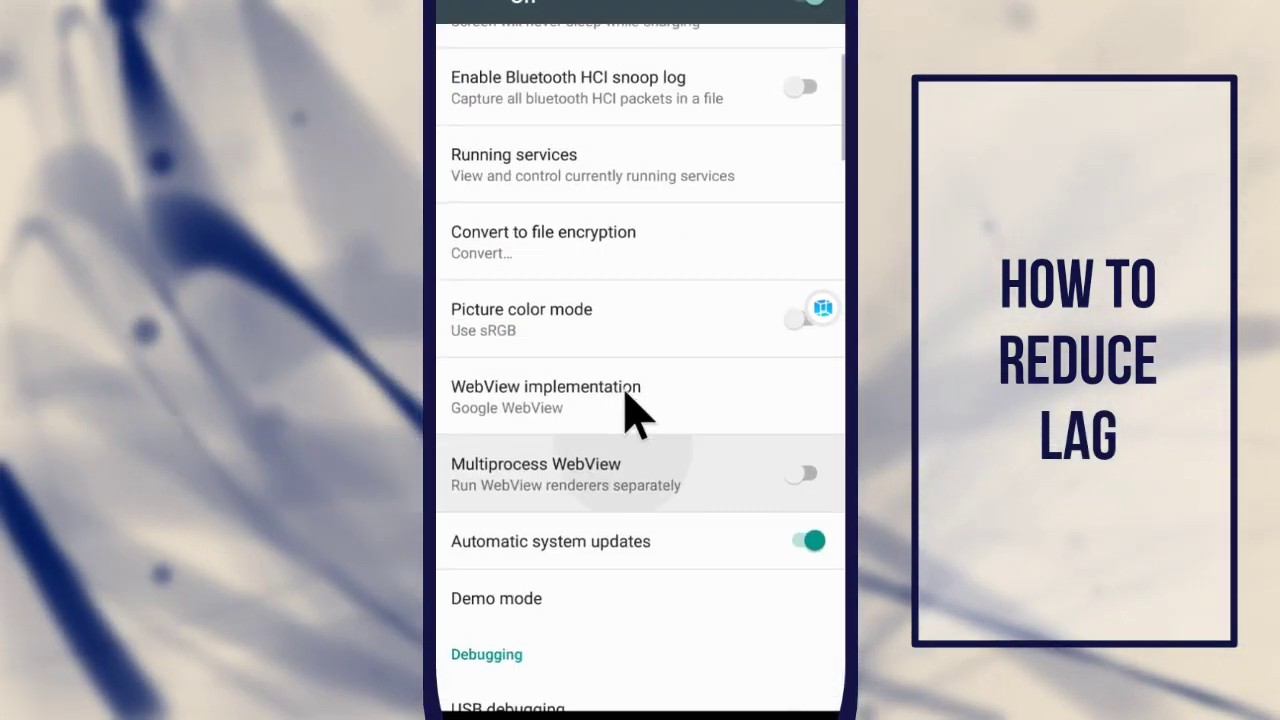
scroll(down, 3)
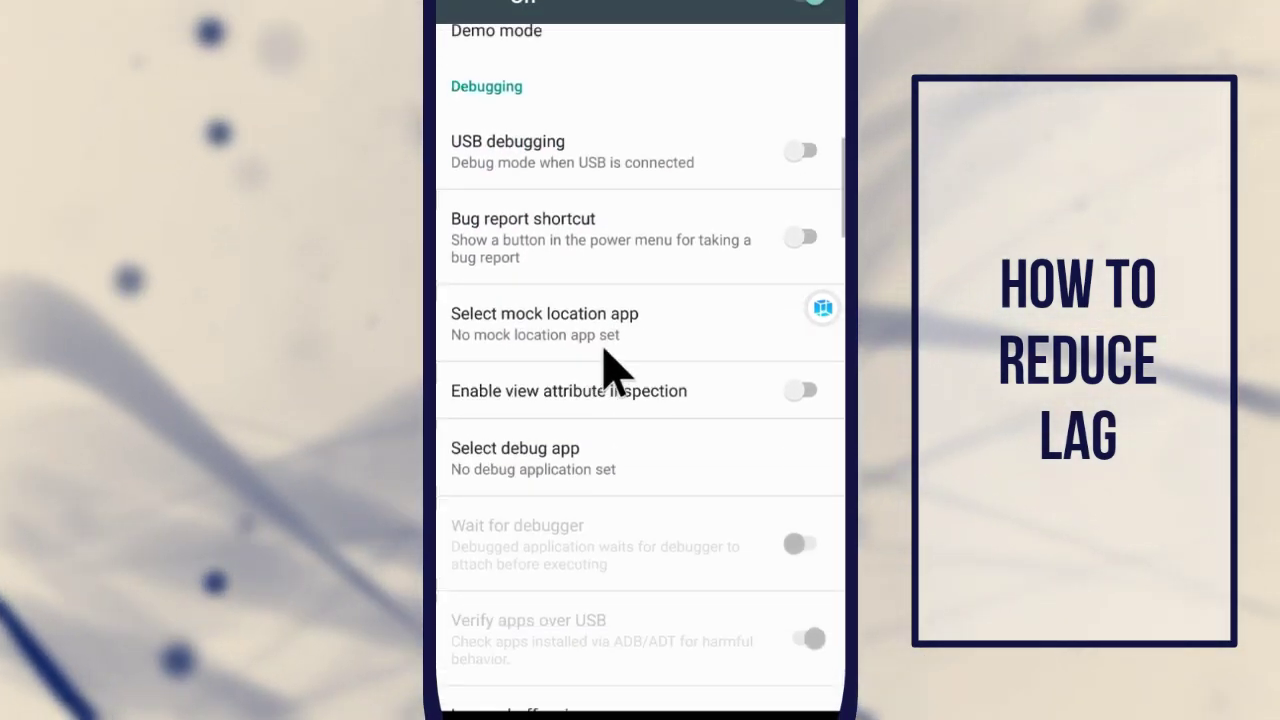
scroll(down, 3)
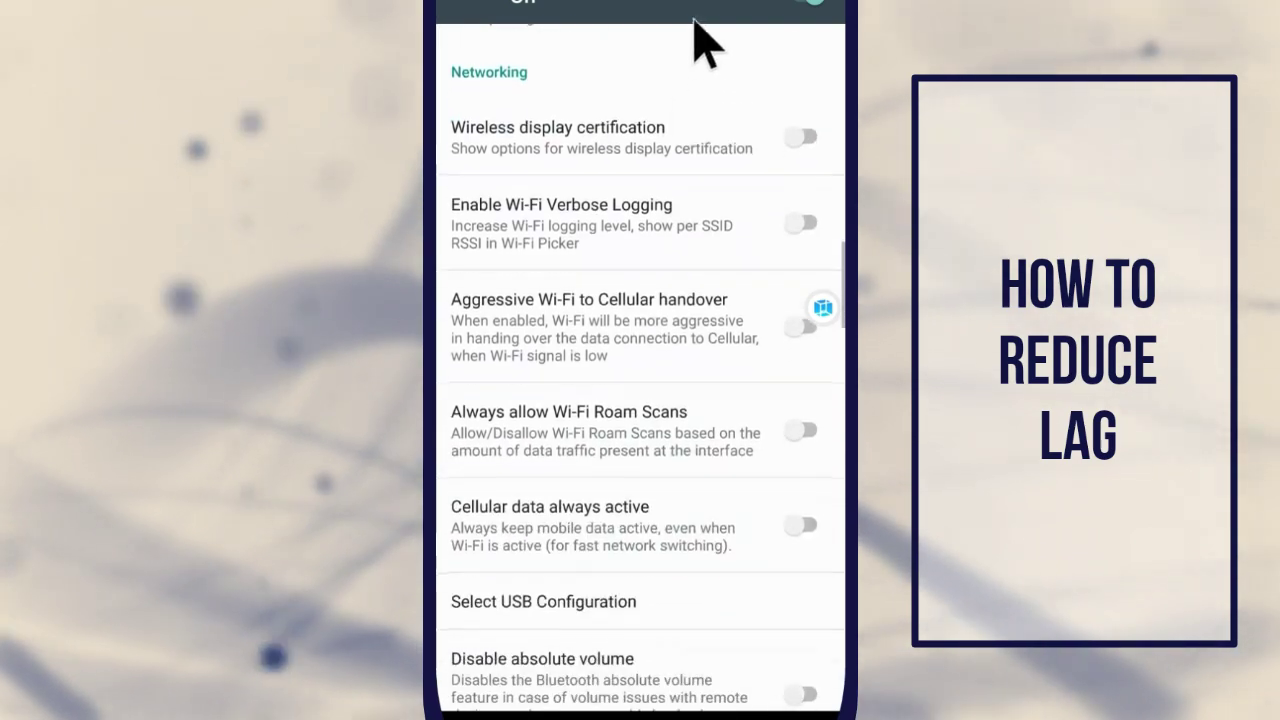
scroll(down, 3)
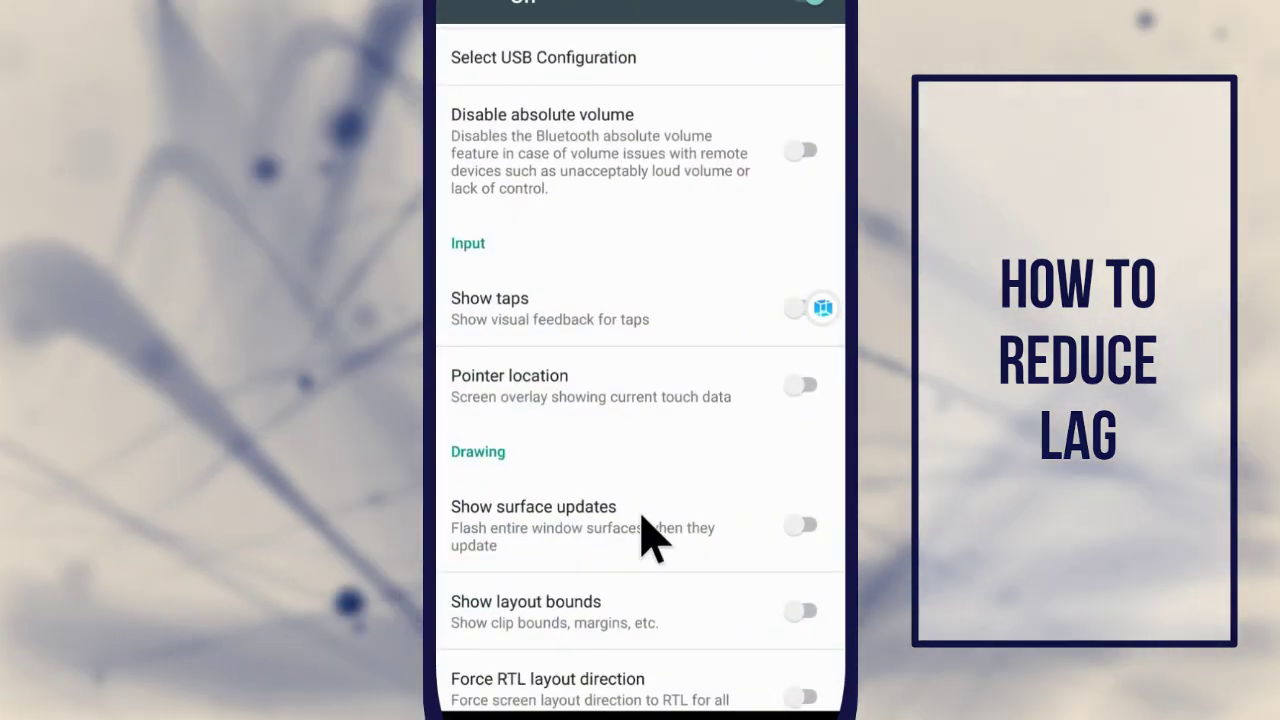
scroll(down, 3)
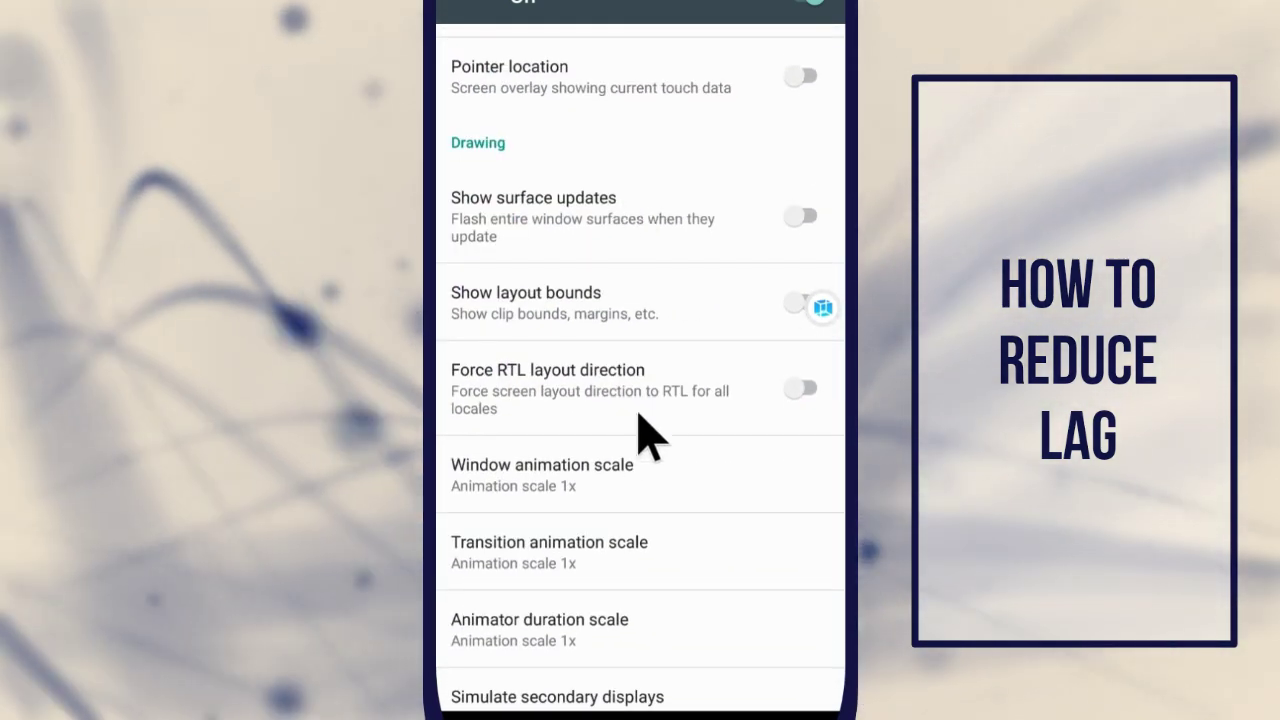
click(541, 465)
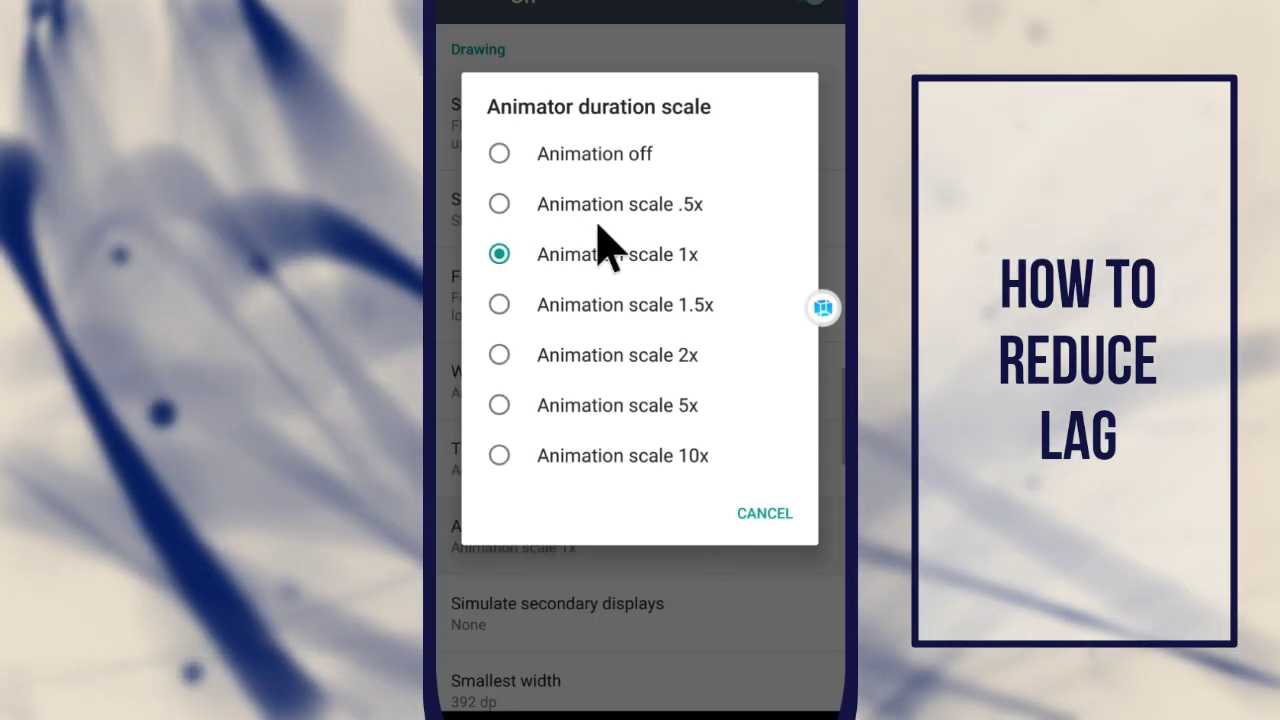
click(499, 204)
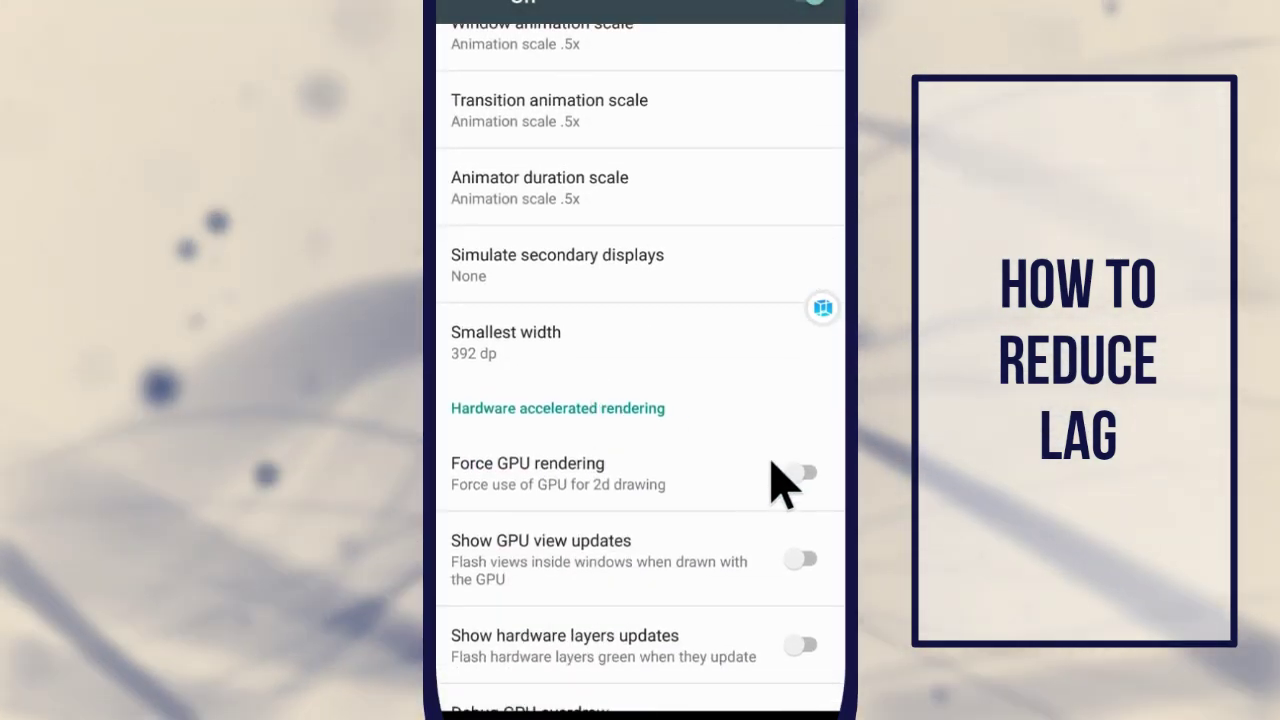
click(802, 472)
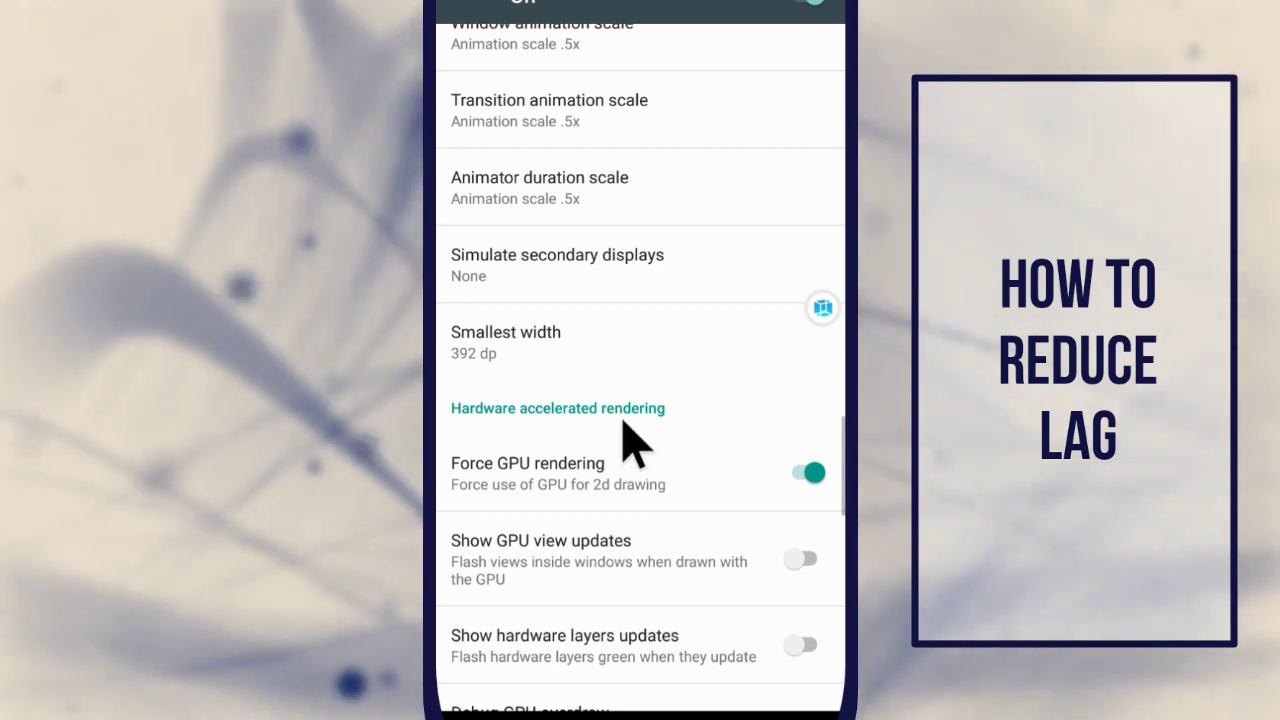
scroll(down, 3)
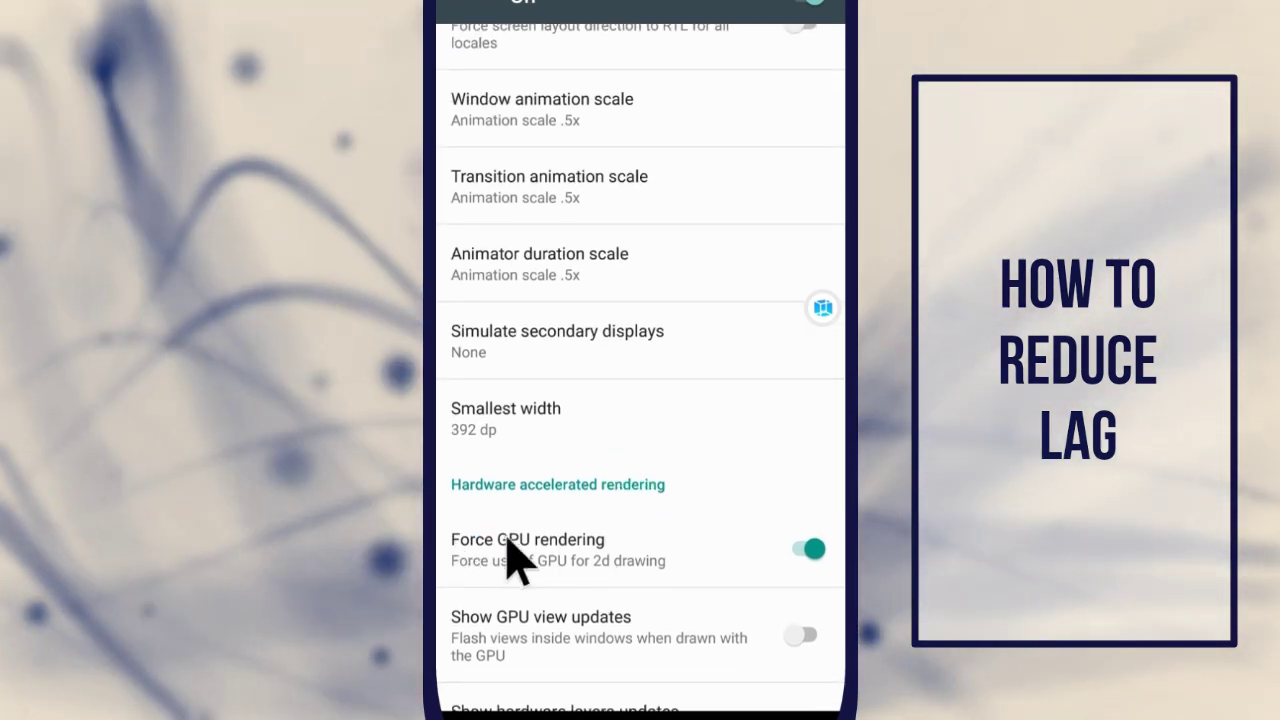
mouse_move(610, 210)
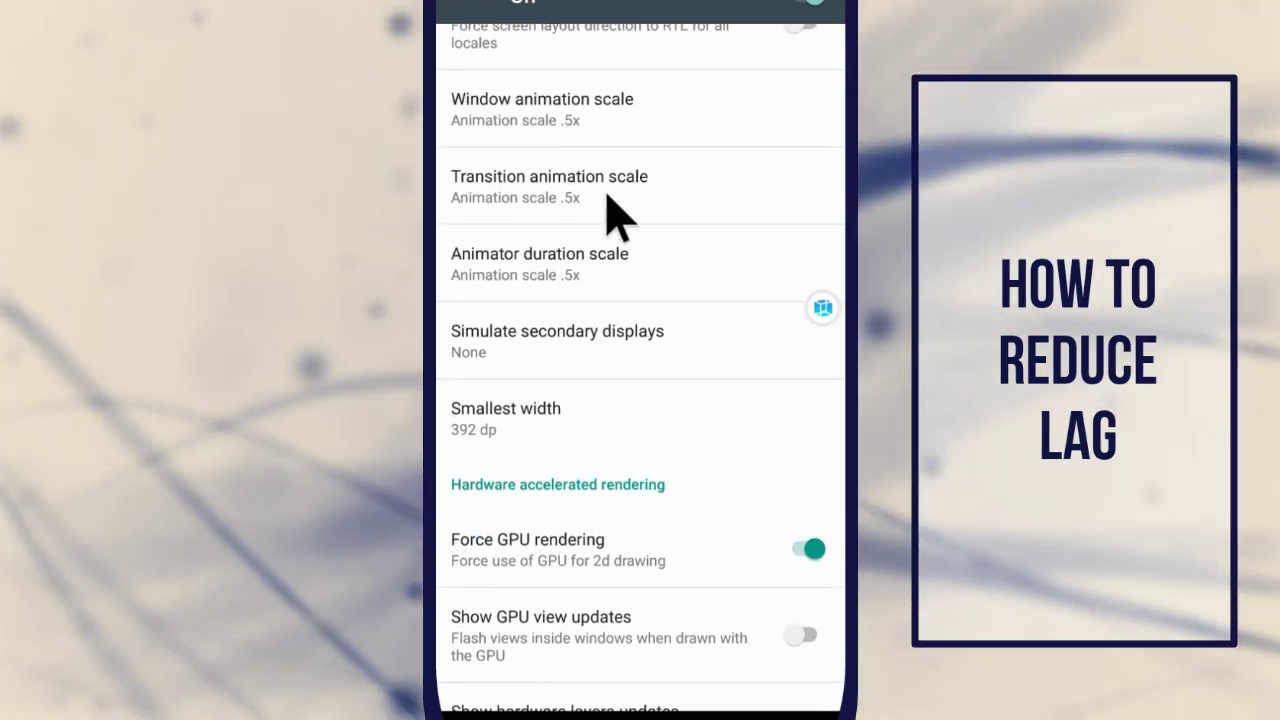
mouse_move(710, 610)
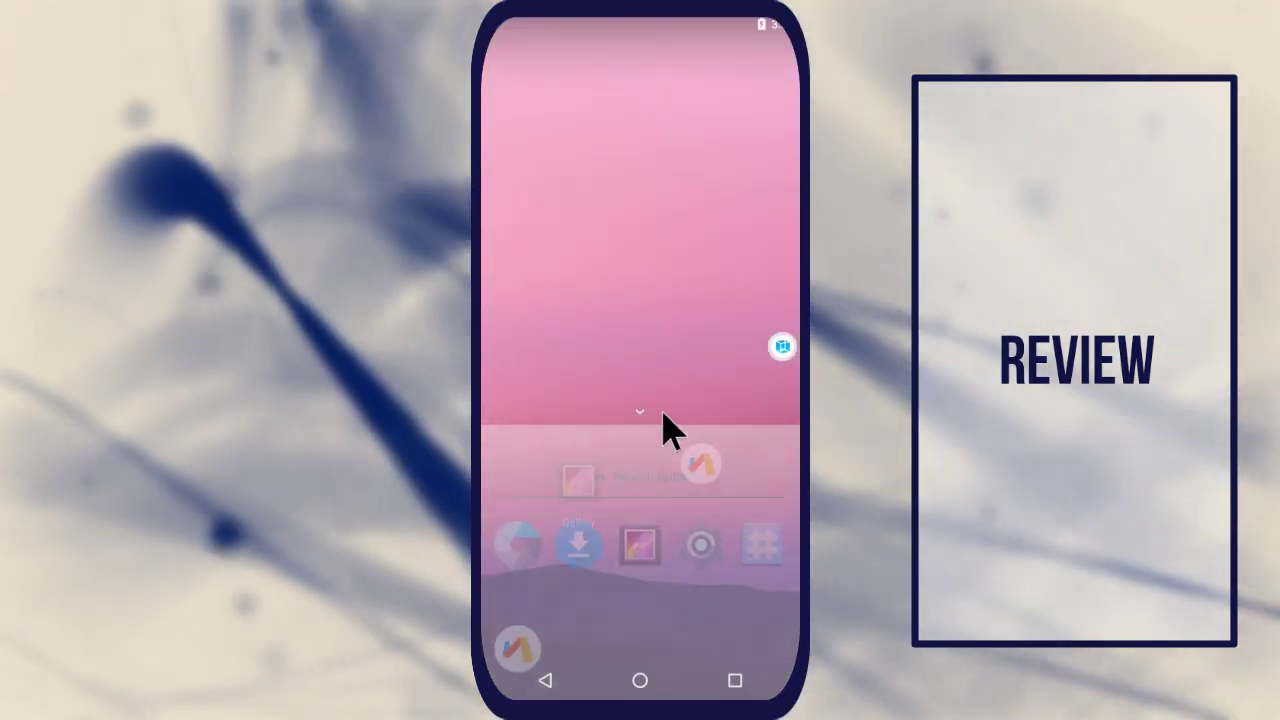
View Superuser, exit the VM to VMOS Pro Home, and choose Add Virtual Machine
click(782, 347)
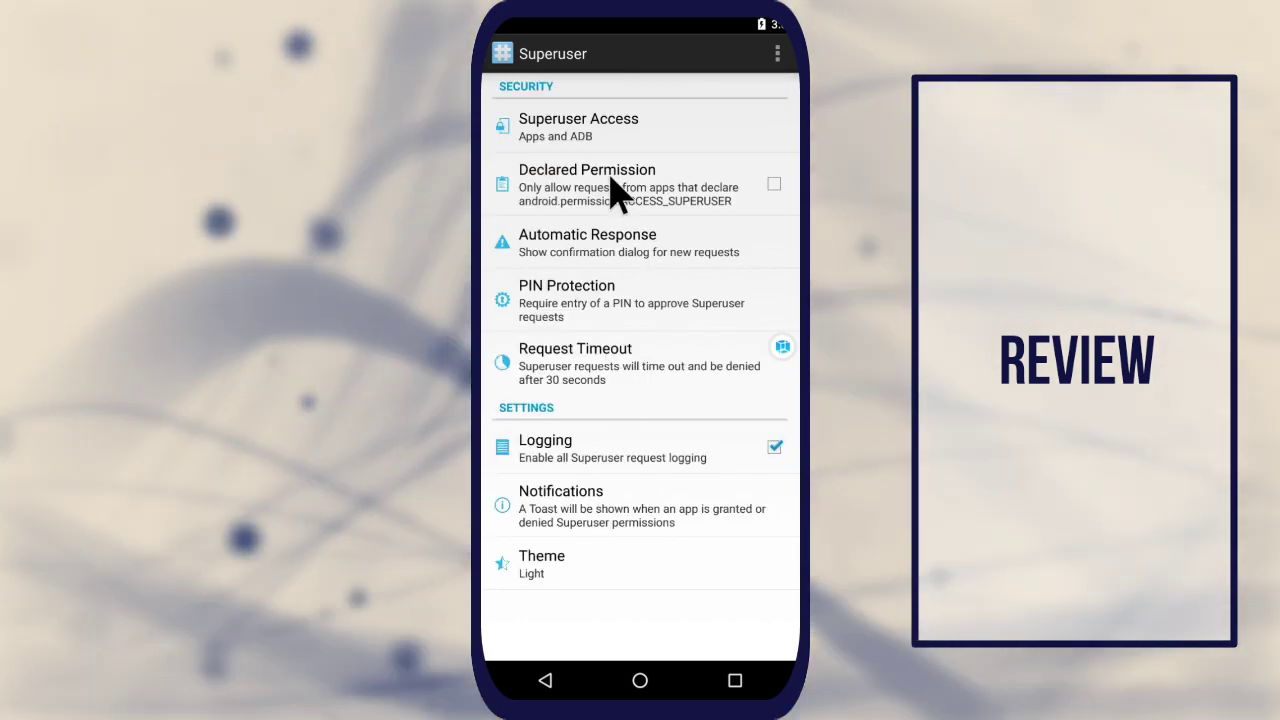
click(544, 680)
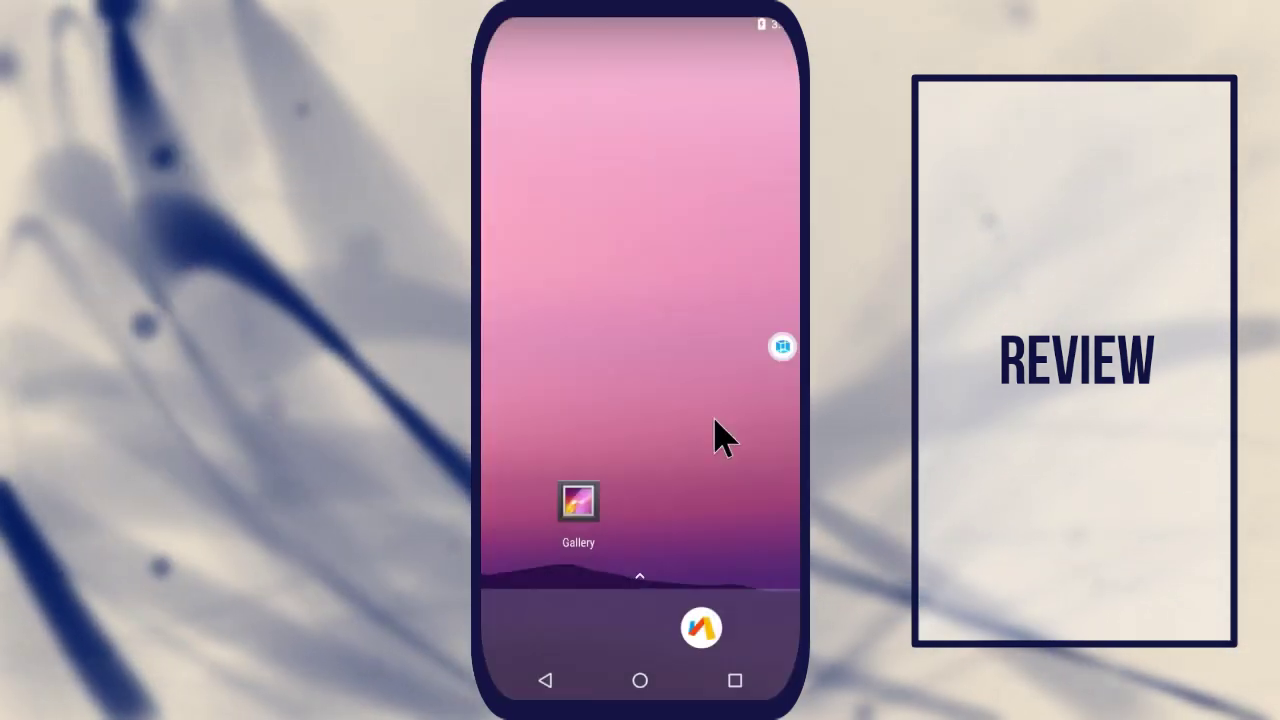
click(545, 680)
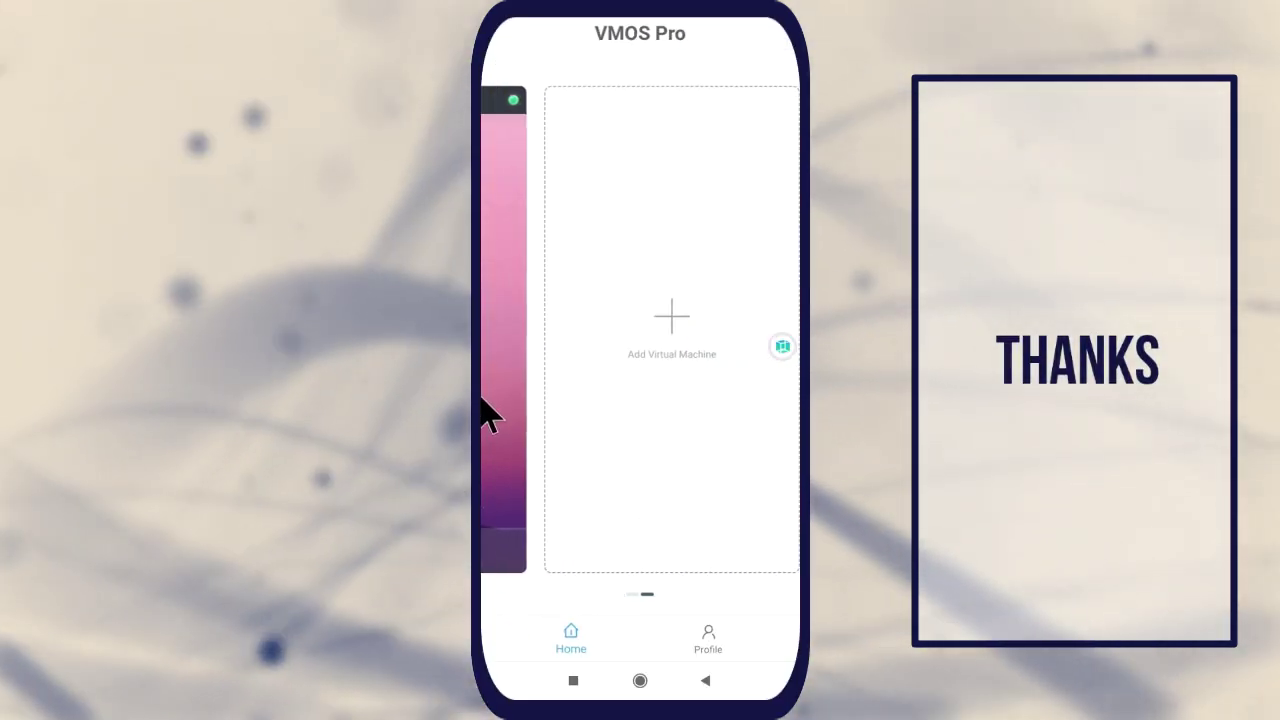
click(671, 330)
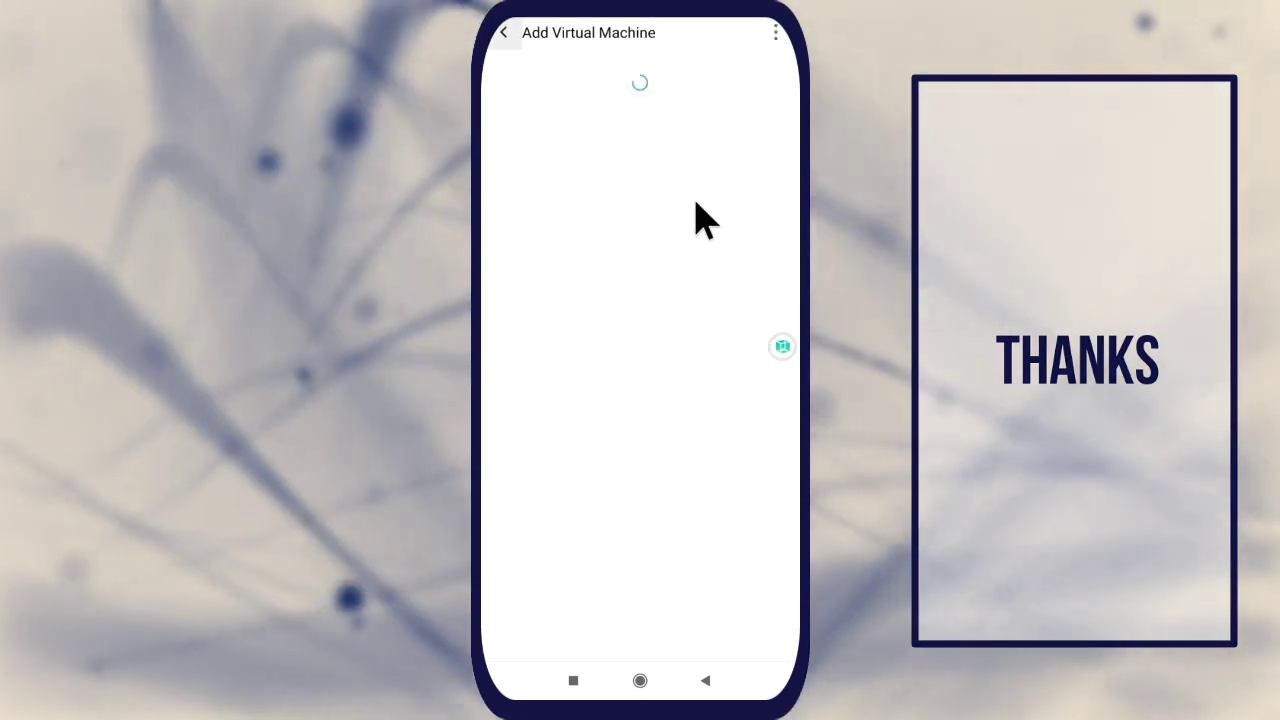